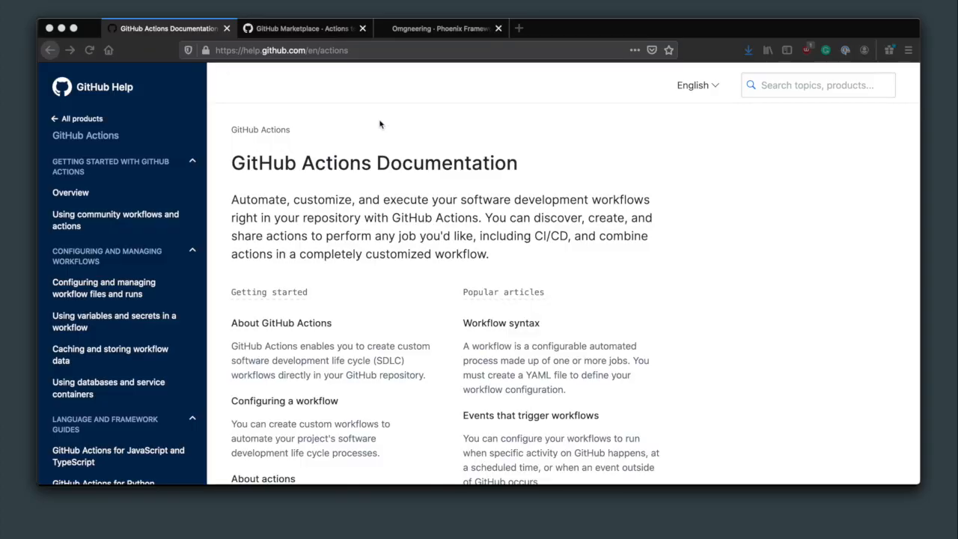
- Read the Workflow syntax article's YAML syntax and usage limits, then return to Marketplace results
{"action": "scroll", "scroll_direction": "down", "scroll_amount": 3}
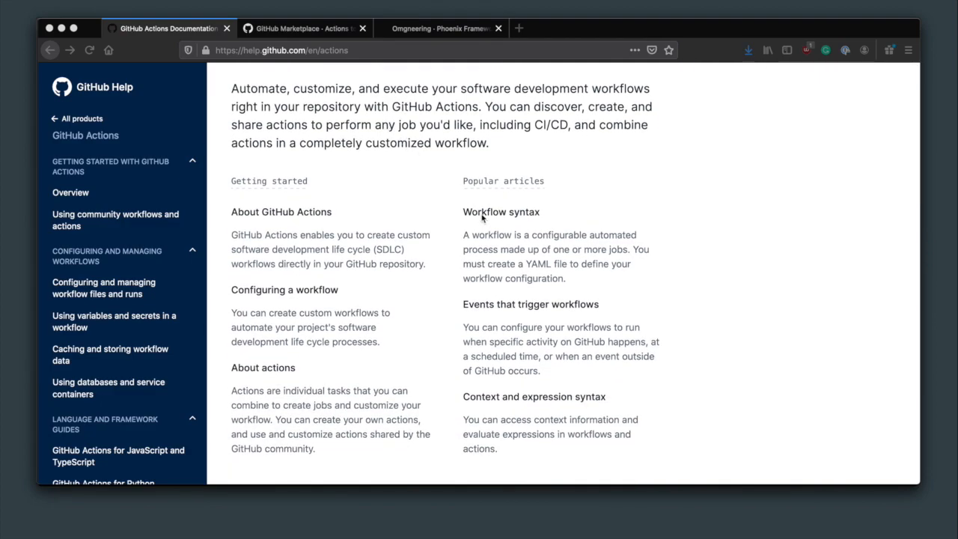
{"action": "left_click", "coordinate": [500, 213]}
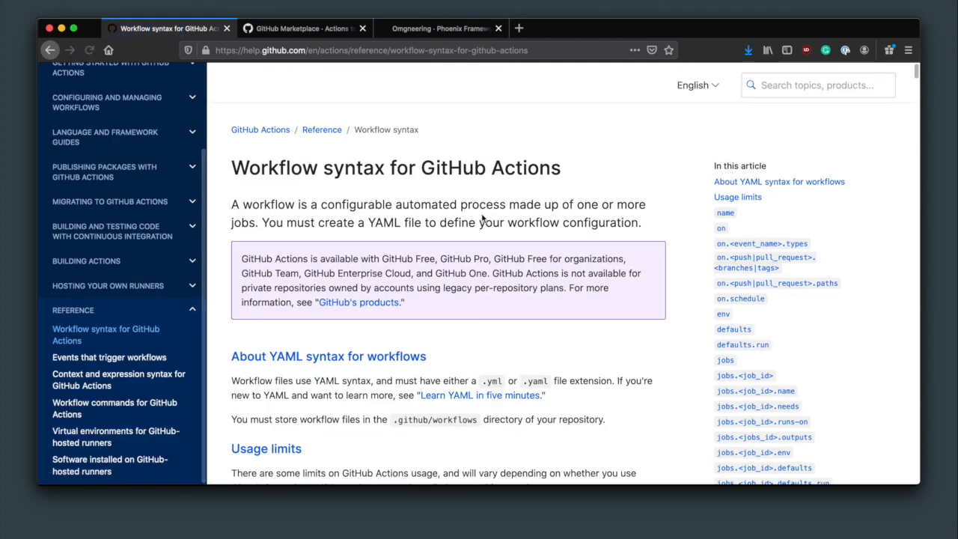
{"action": "scroll", "scroll_direction": "down", "scroll_amount": 3}
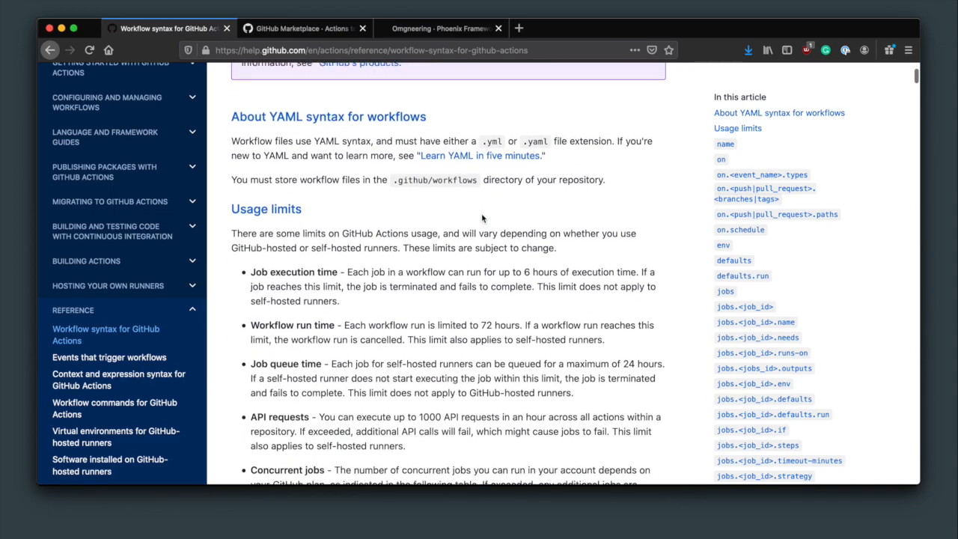
{"action": "scroll", "scroll_direction": "down", "scroll_amount": 3}
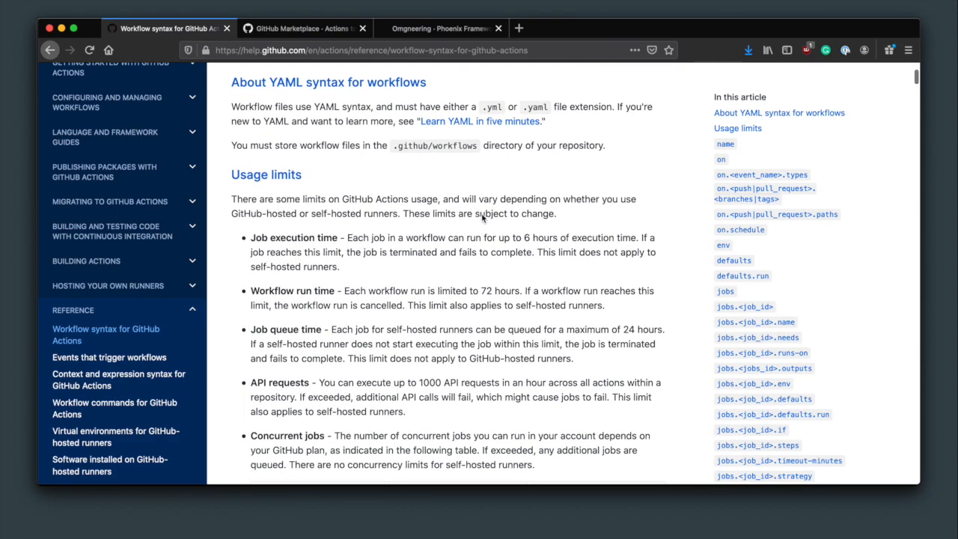
{"action": "left_click", "coordinate": [302, 27]}
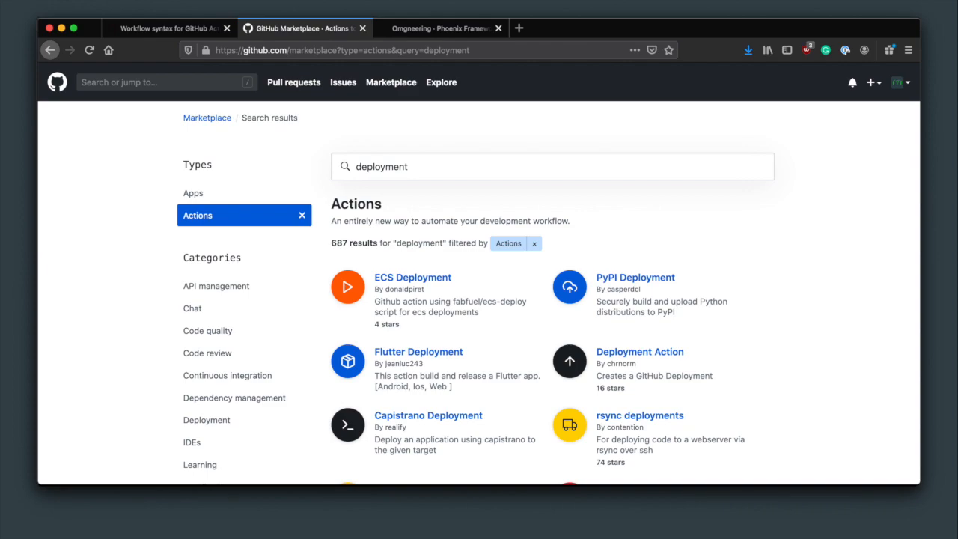
- Search Marketplace actions for digitalocean, then ssh, and open the SSH Commands action
{"action": "type", "text": "digitalocean"}
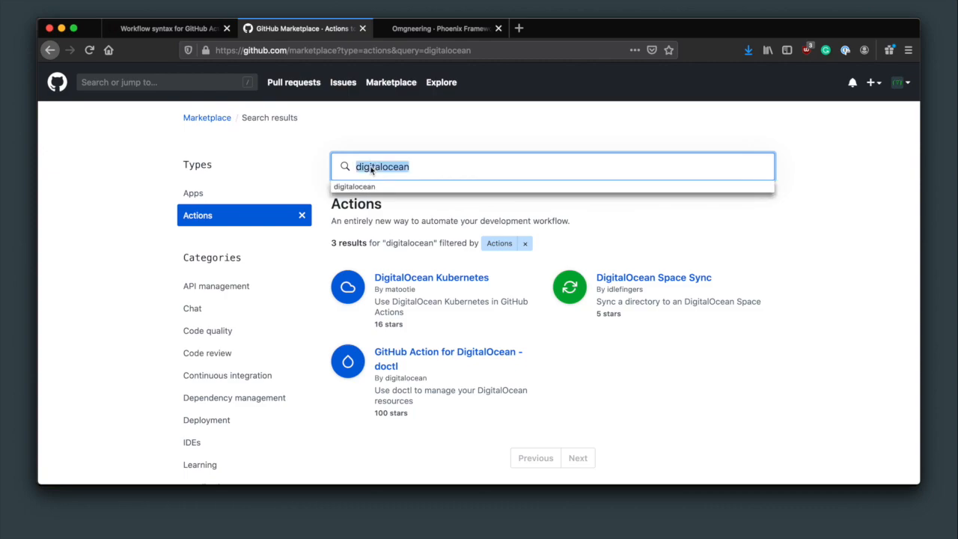
{"action": "type", "text": "ssh"}
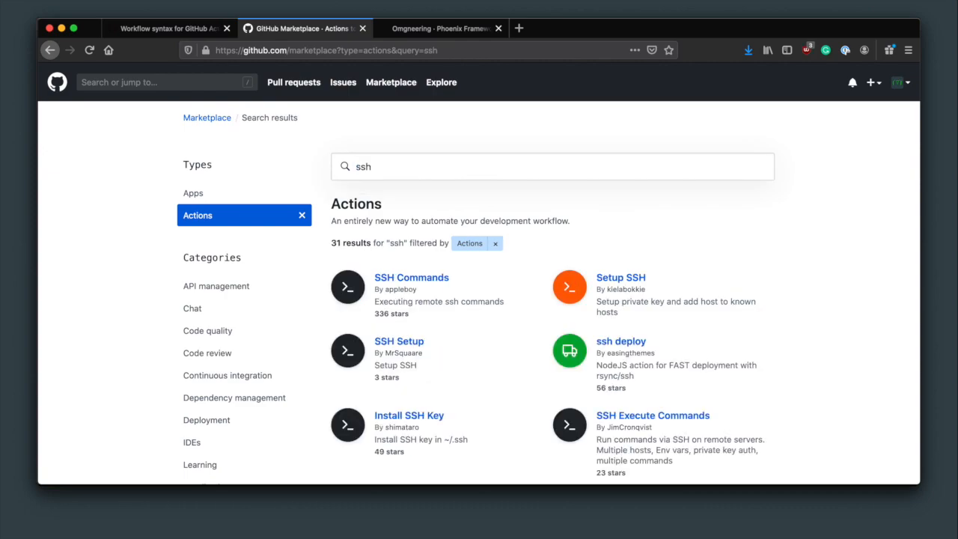
{"action": "mouse_move", "coordinate": [377, 276]}
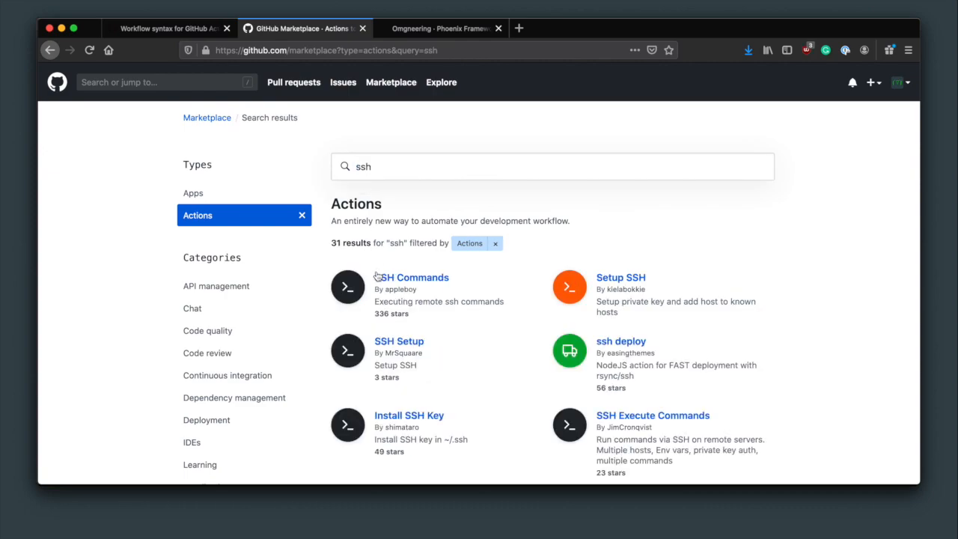
{"action": "left_click", "coordinate": [411, 277]}
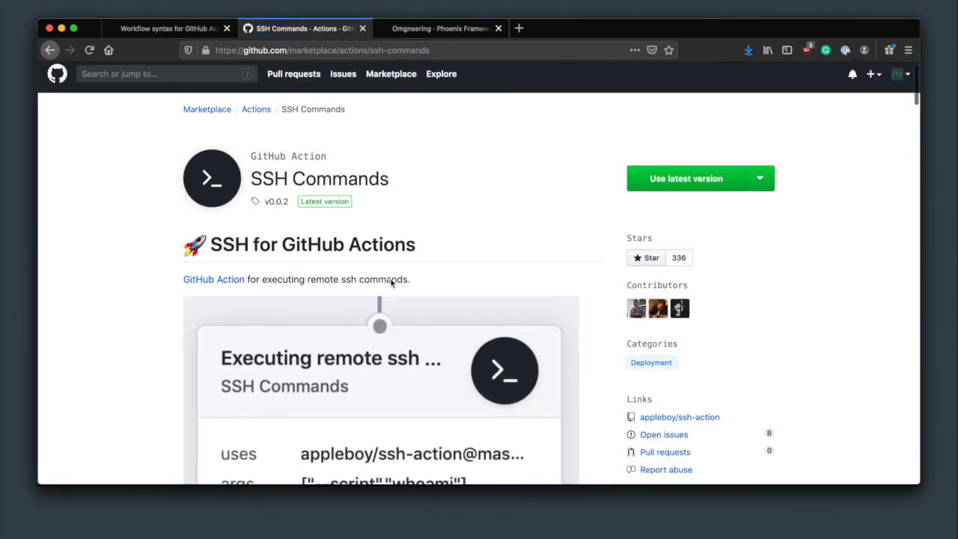
- Review the SSH Commands Usage example with host, username, password and port secrets, then leave the browser
{"action": "scroll", "scroll_direction": "down", "scroll_amount": 3}
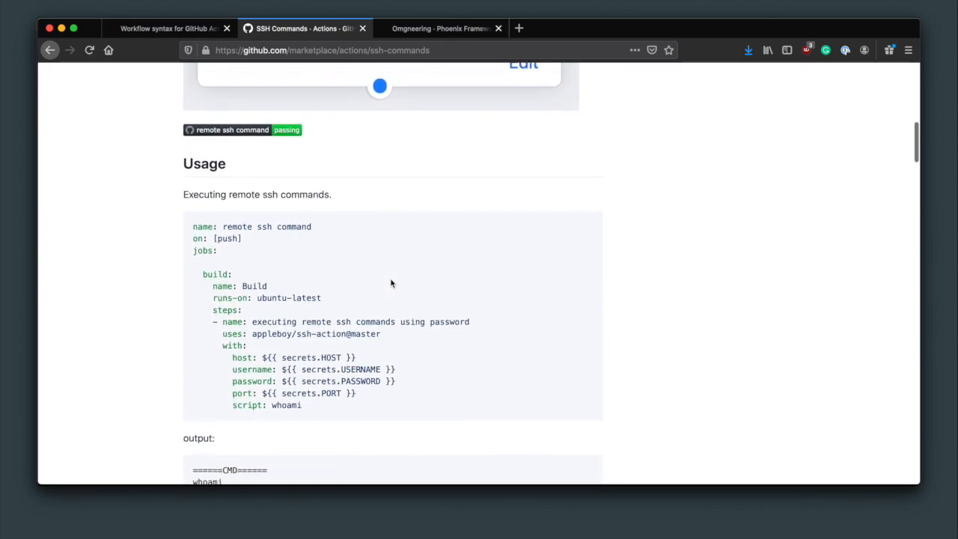
{"action": "scroll", "scroll_direction": "down", "scroll_amount": 3}
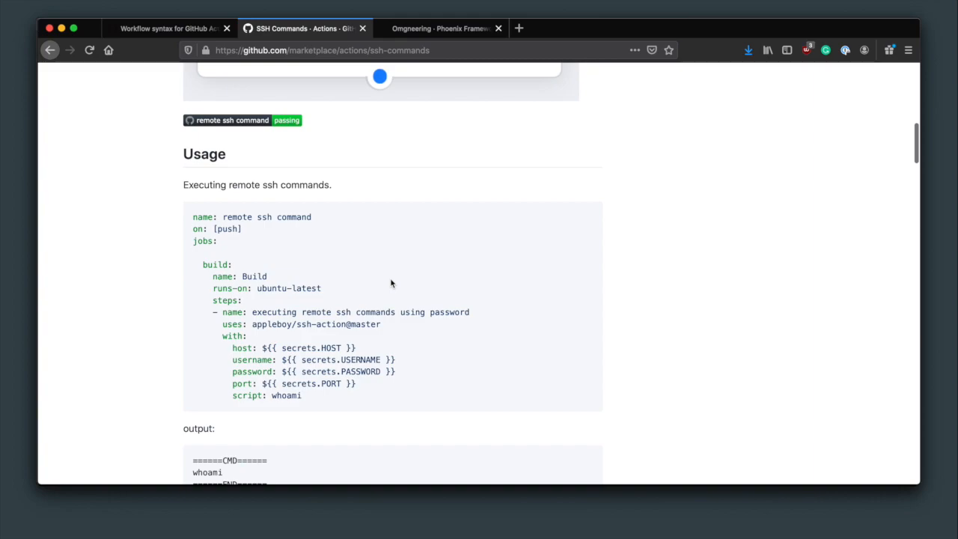
{"action": "double_click", "coordinate": [231, 323]}
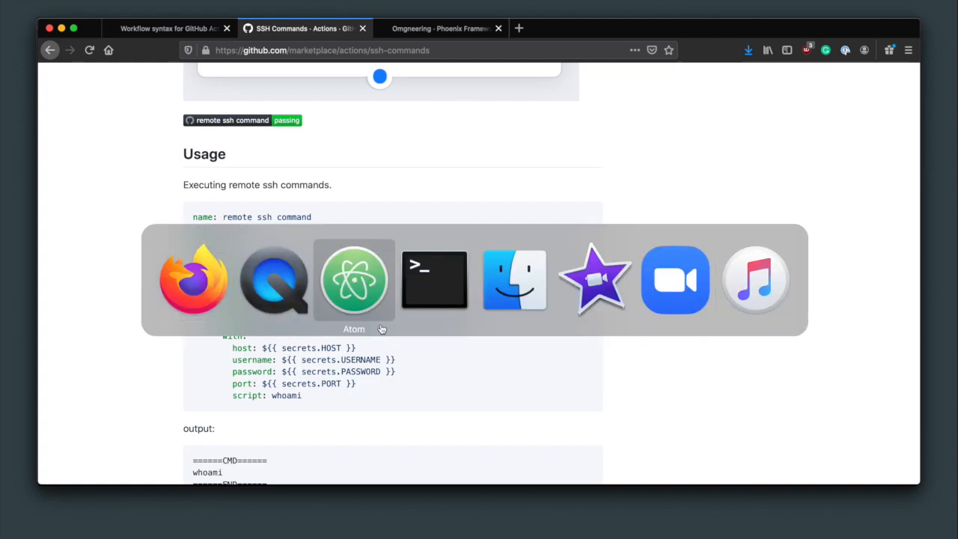
{"action": "left_click", "coordinate": [434, 280]}
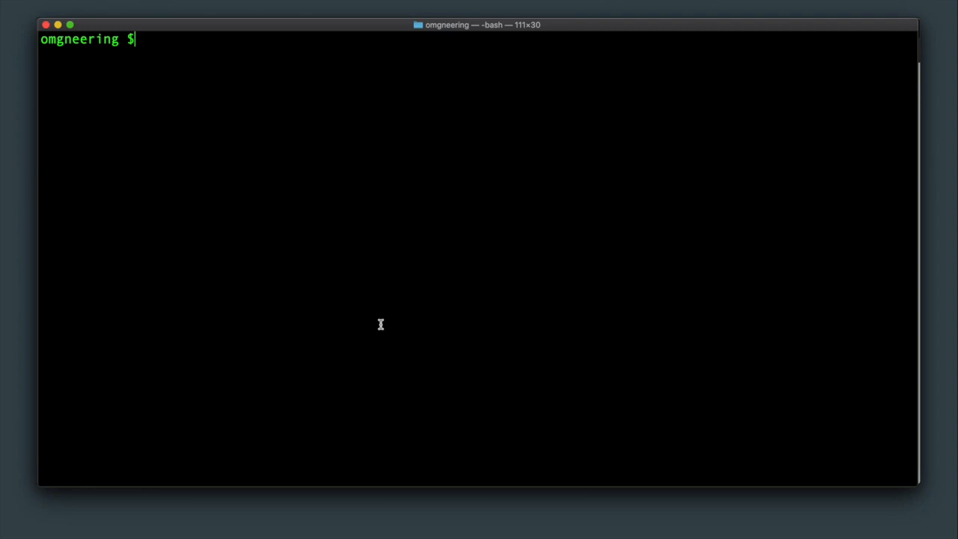
- Run ssh-keygen -m PEM -t rsa -b 4096 -C "omgneering-github-secret" saving to ~/.ssh/id_rsa_omg_github_secret
{"action": "type", "text": "ssh-keygen -m PEM -t rsa -b 4096"}
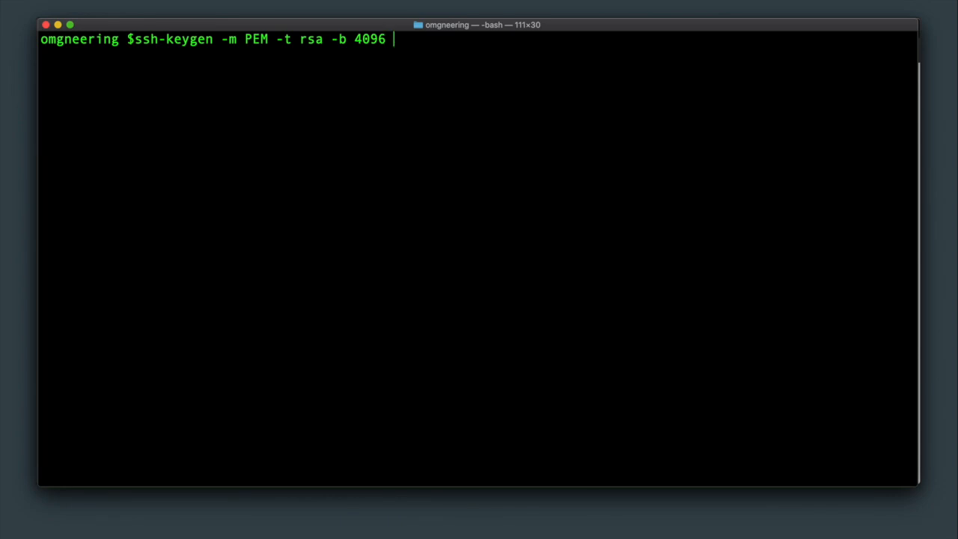
{"action": "type", "text": "-C"}
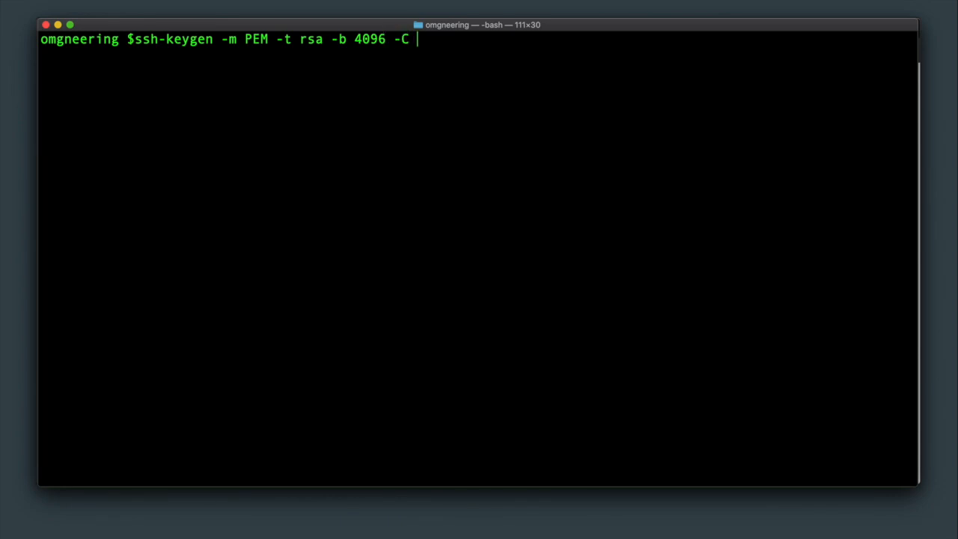
{"action": "type", "text": "\"omgneering-github-secret\""}
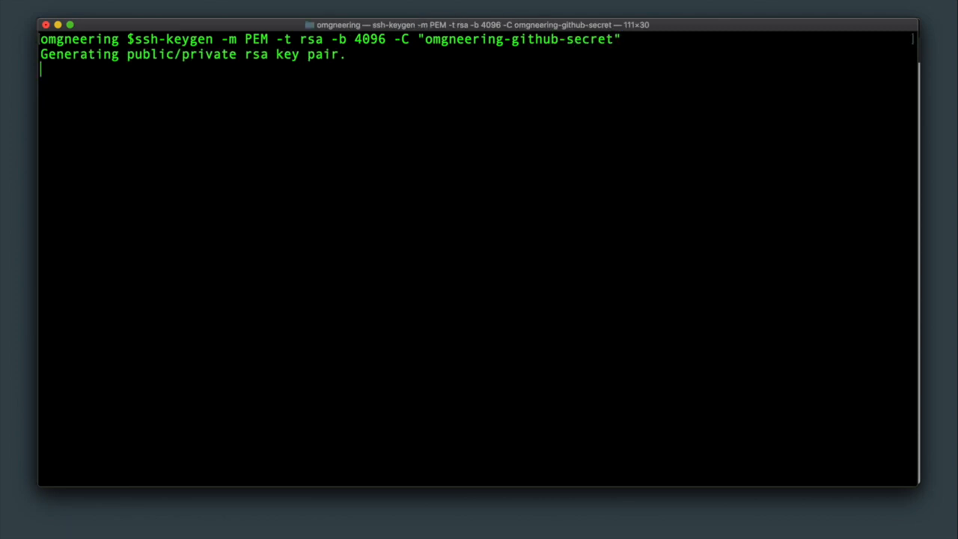
{"action": "type", "text": "/Users/michael/.ssh/id_rsa_omg_"}
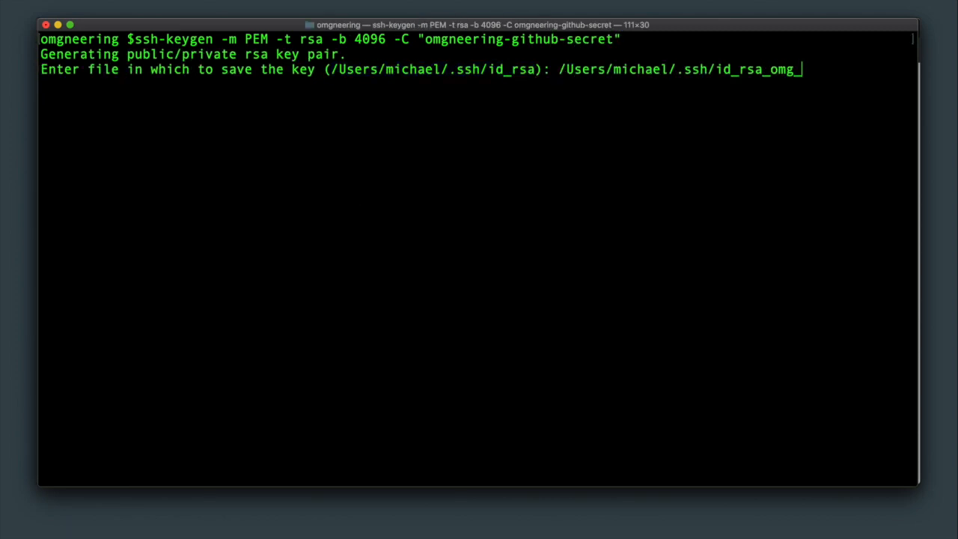
{"action": "type", "text": "github_secret"}
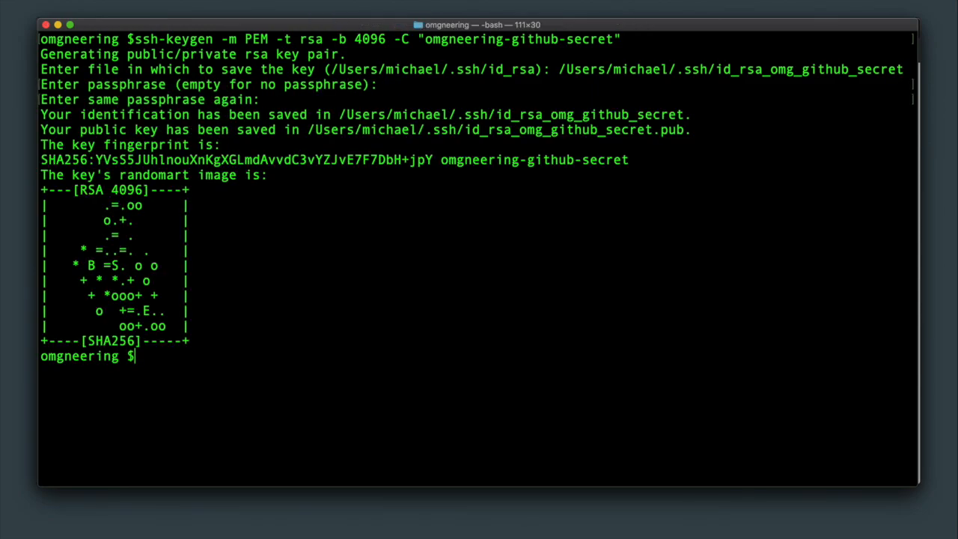
- Display the new private key id_rsa_omg_github_secret with more
{"action": "type", "text": "more /Users/michael/.ssh/id_rsa_omg_github_secret"}
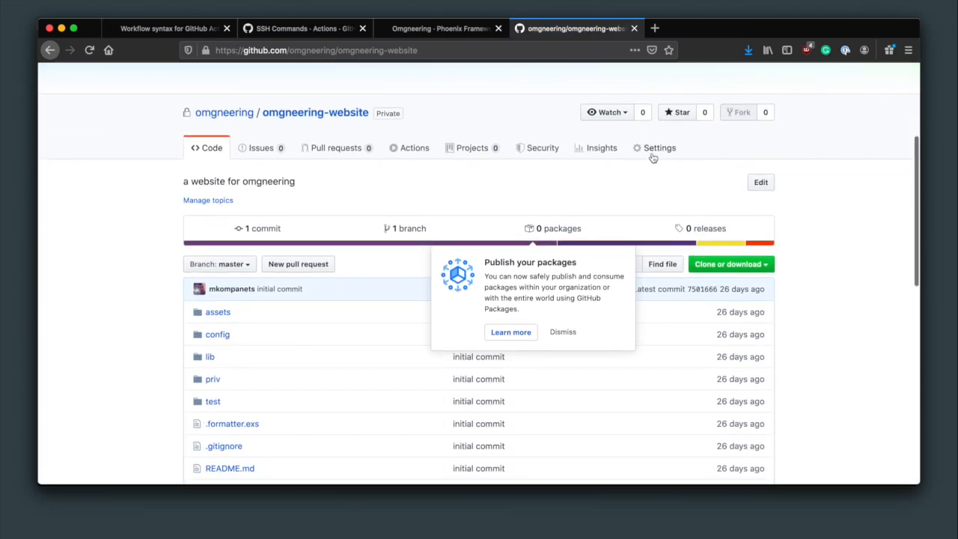
- Add repository secret OMG_SECRET containing the private key under Settings > Secrets
{"action": "left_click", "coordinate": [659, 149]}
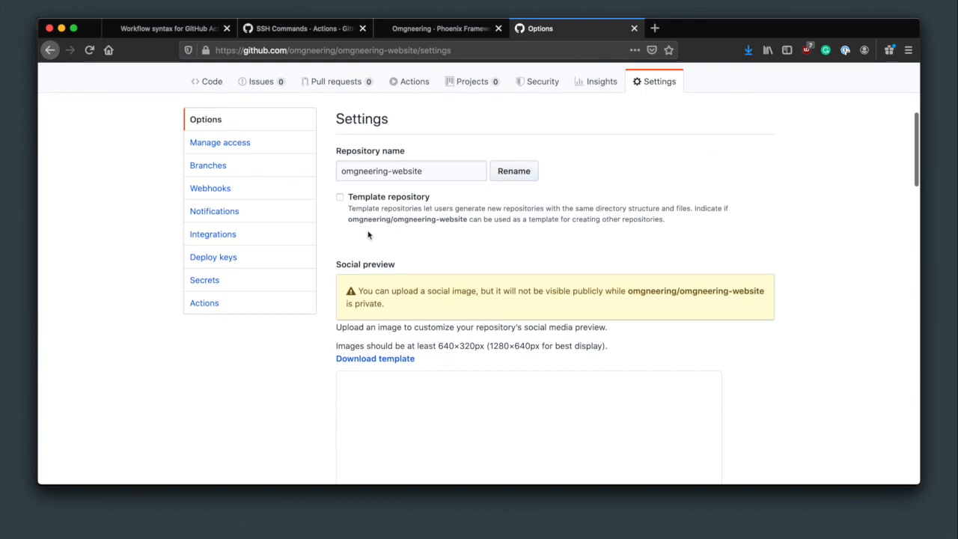
{"action": "left_click", "coordinate": [204, 280]}
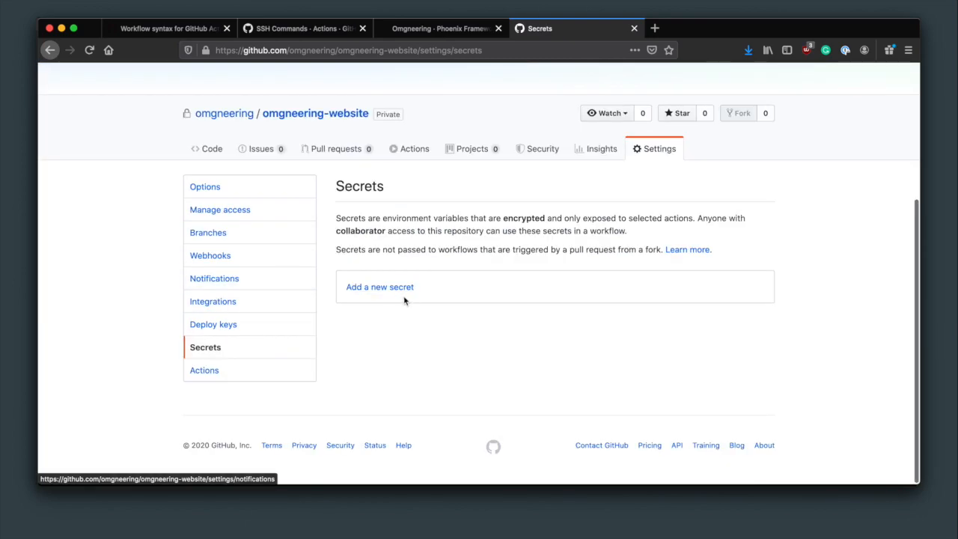
{"action": "left_click", "coordinate": [381, 288]}
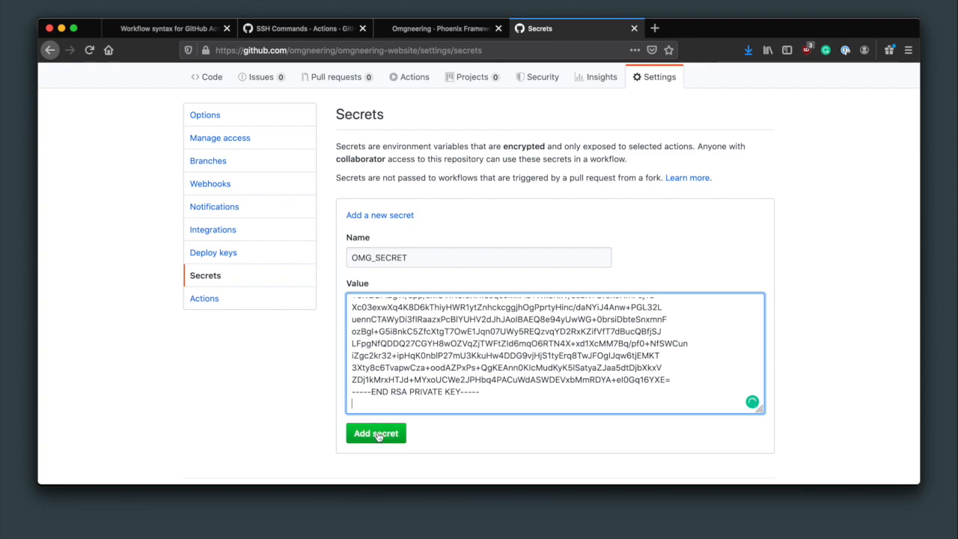
{"action": "left_click", "coordinate": [376, 435]}
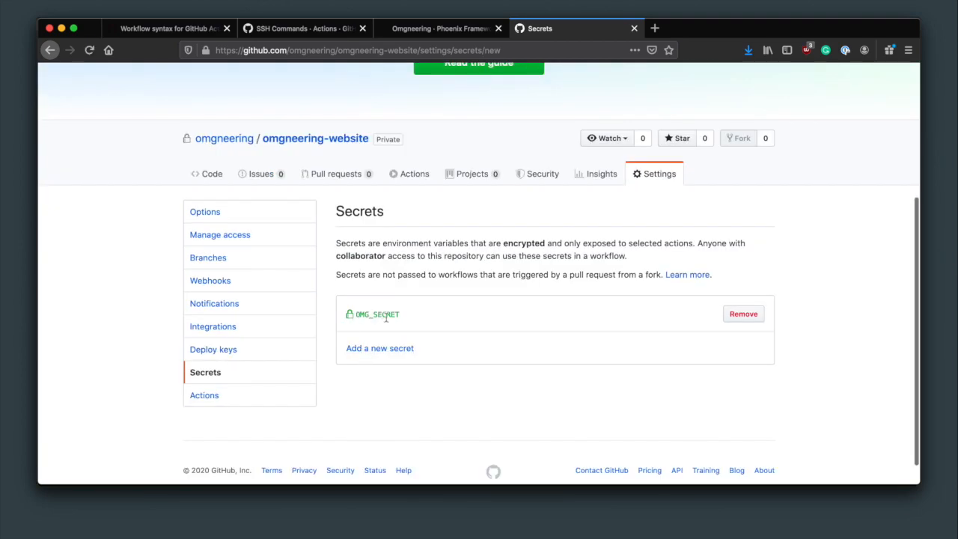
{"action": "mouse_move", "coordinate": [402, 320]}
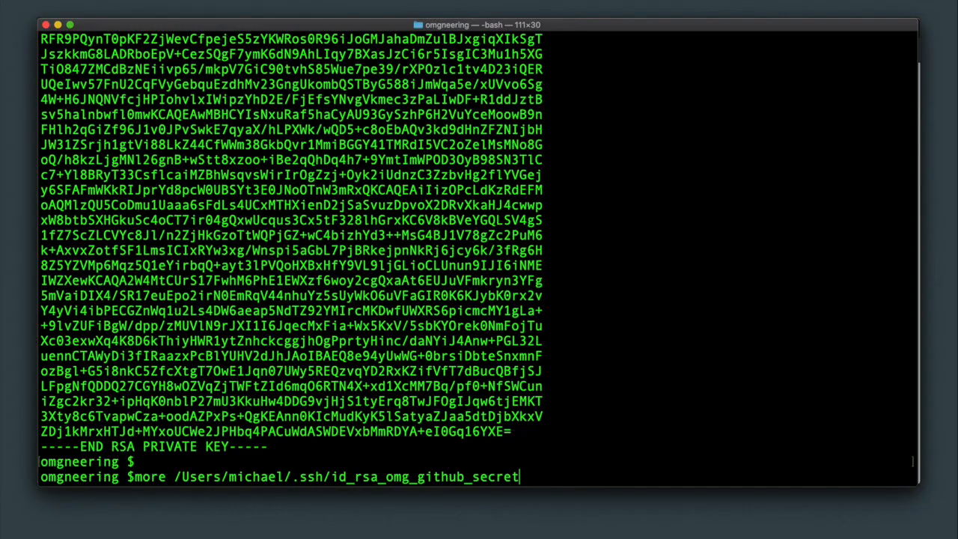
- View the .pub key, add it to ~/.ssh/authorized_keys on omgneering.com via vim, then exit
{"action": "type", "text": ".pub"}
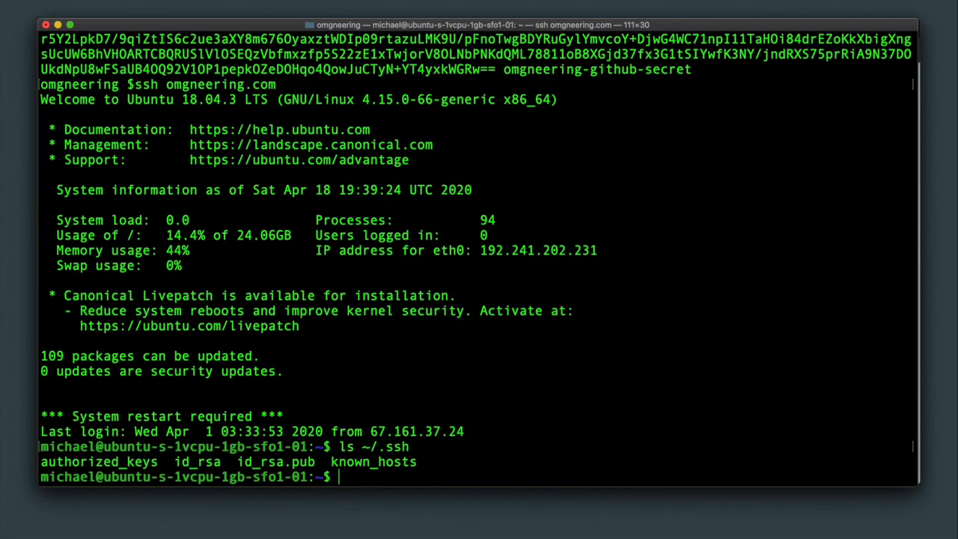
{"action": "type", "text": "vim ~/.ssh/authorized_keys"}
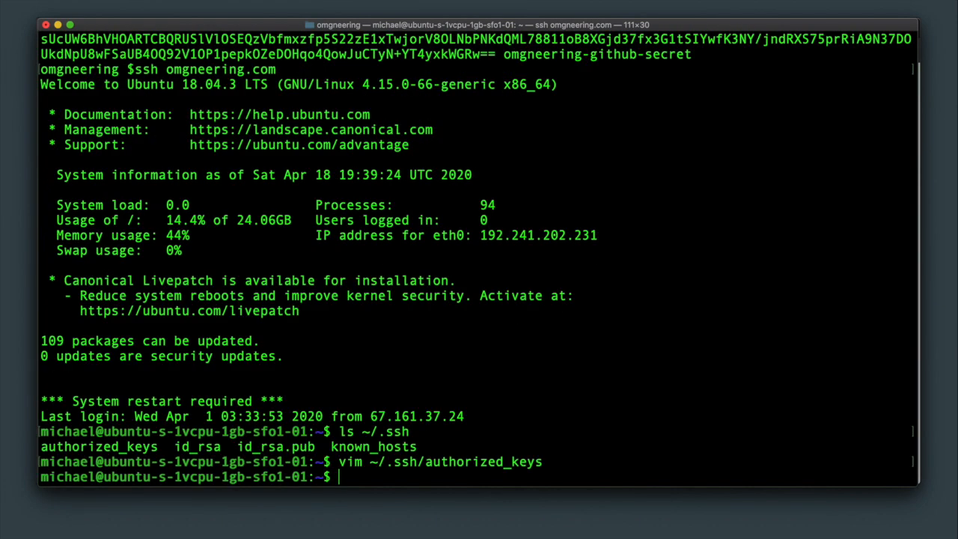
{"action": "type", "text": "exit"}
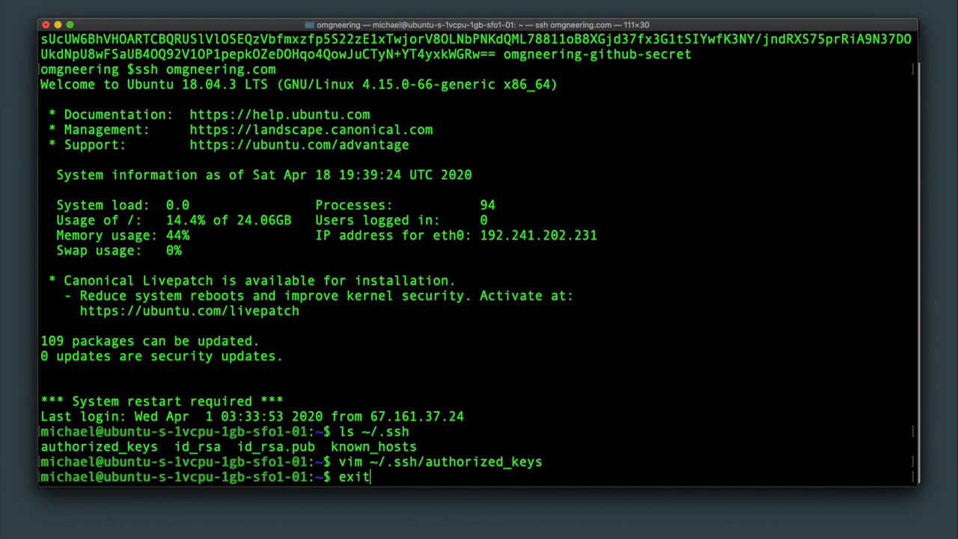
{"action": "key", "text": "Return"}
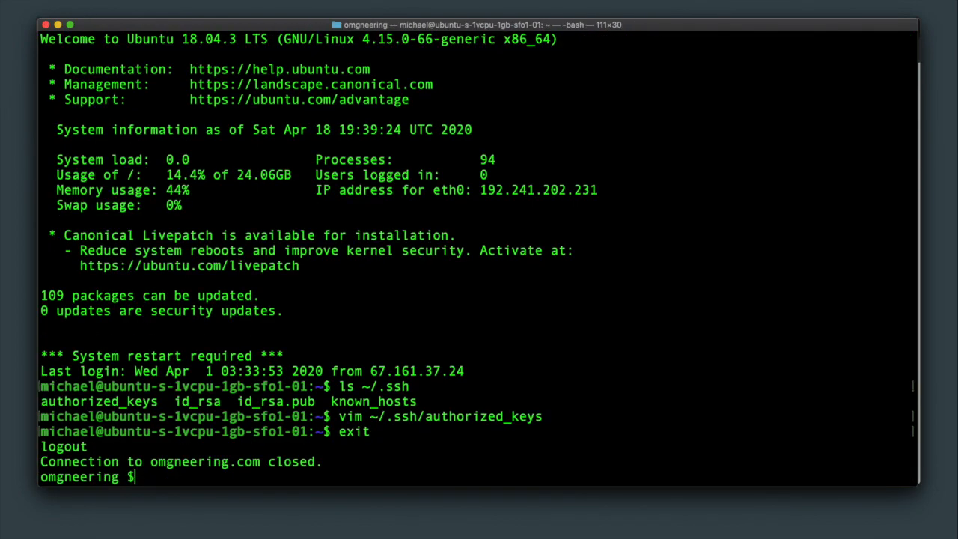
- Create .github/workflows and touch .github/workflows/first_workflow.yml in the project directory
{"action": "type", "text": "pwd"}
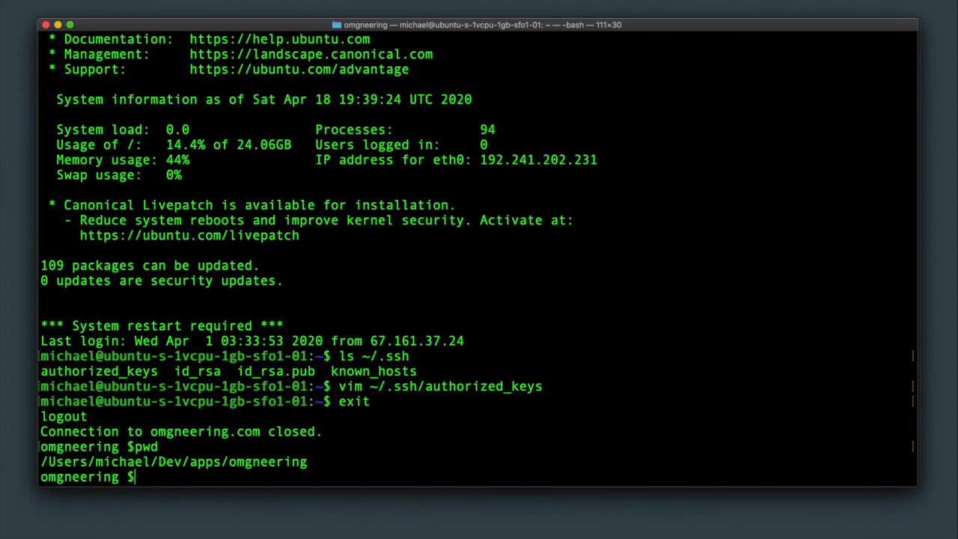
{"action": "type", "text": "mkdir ."}
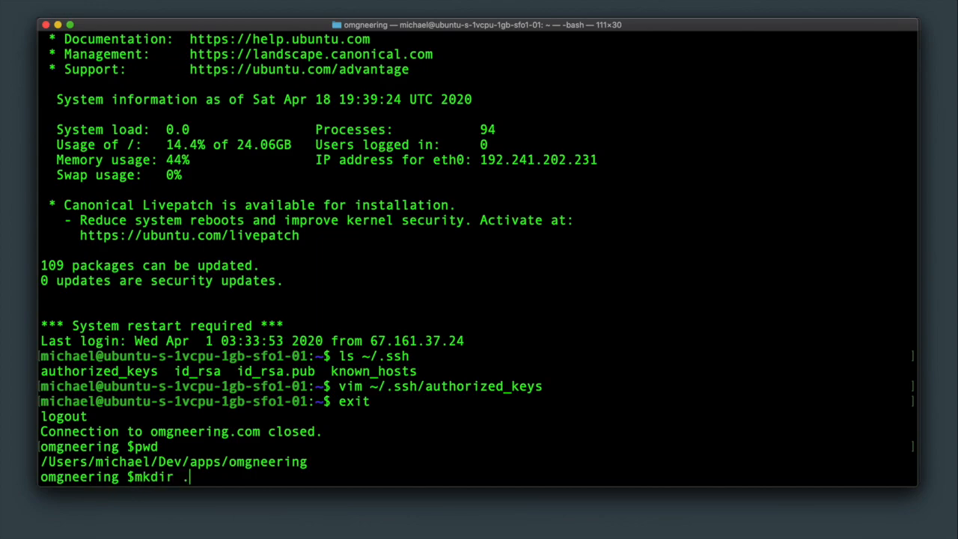
{"action": "type", "text": "github/workflows"}
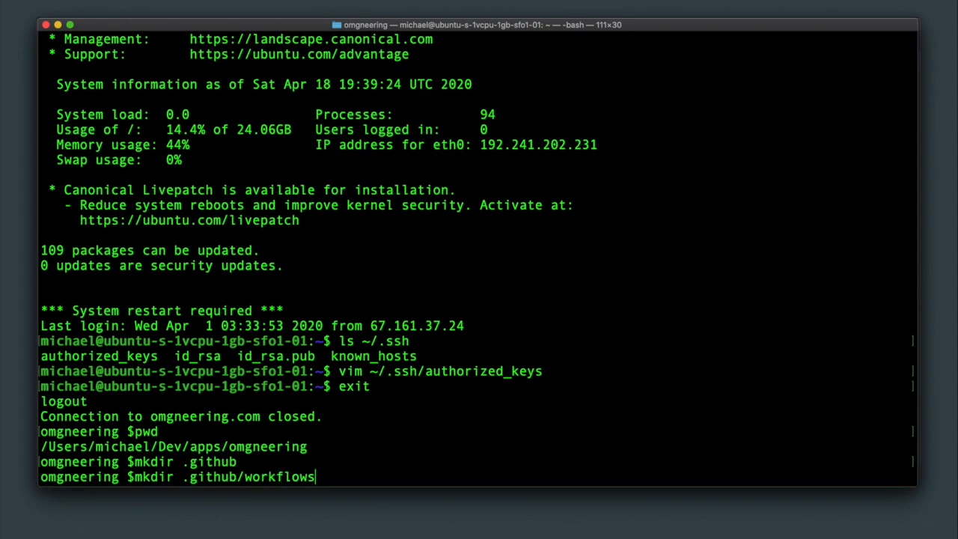
{"action": "type", "text": "touch .github"}
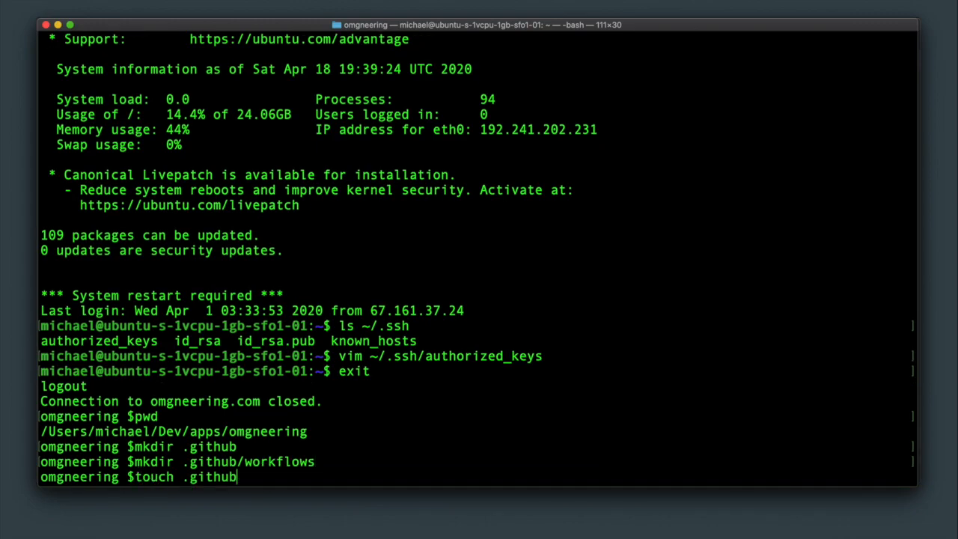
{"action": "type", "text": "/workflows/first_"}
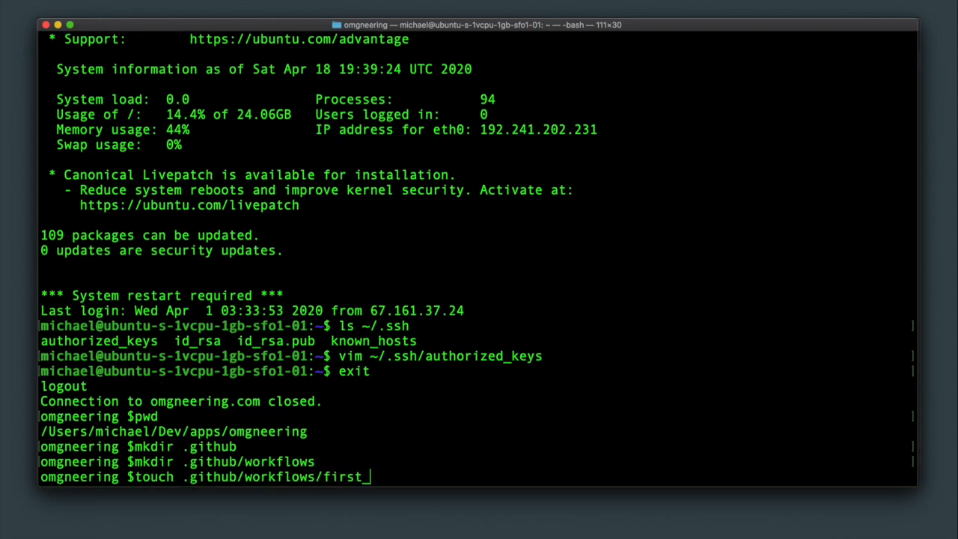
{"action": "type", "text": "workflow"}
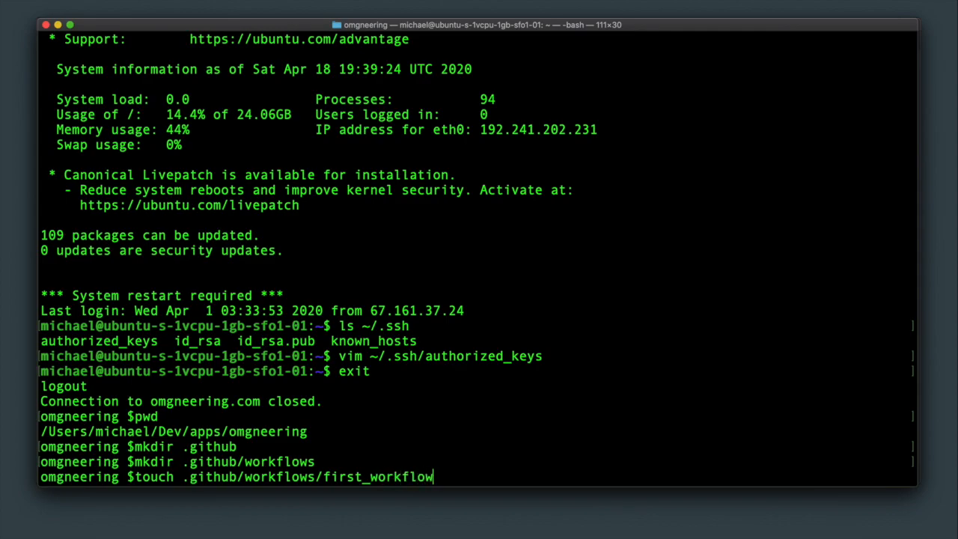
{"action": "type", "text": ".yml"}
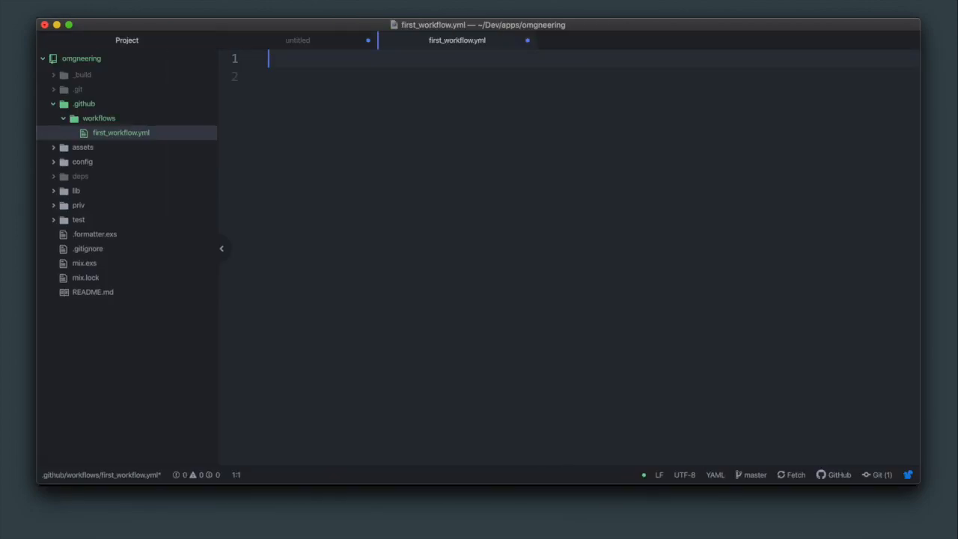
- Define 'Deployment Workflow' triggered on push to master with job_one named Deploy
{"action": "type", "text": "name: Deployment Workflow"}
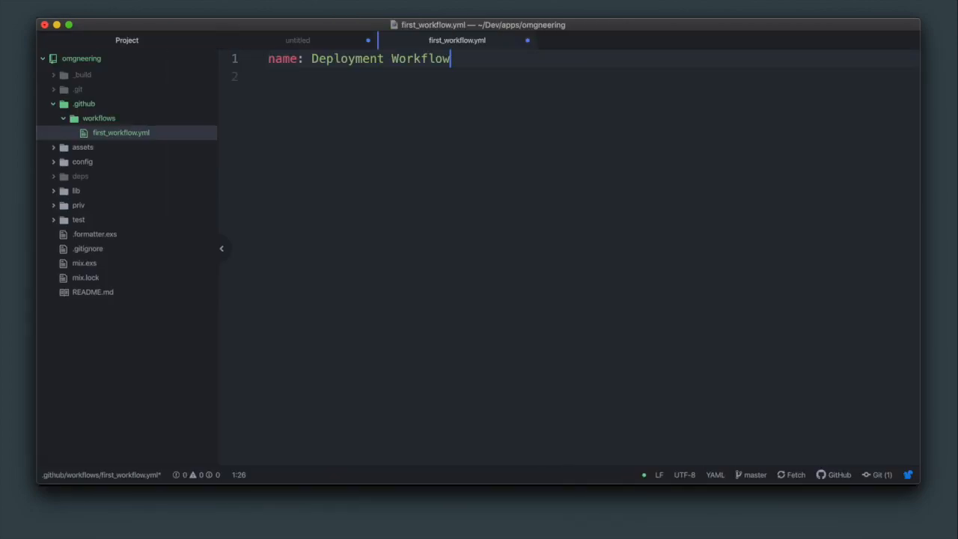
{"action": "type", "text": "on:"}
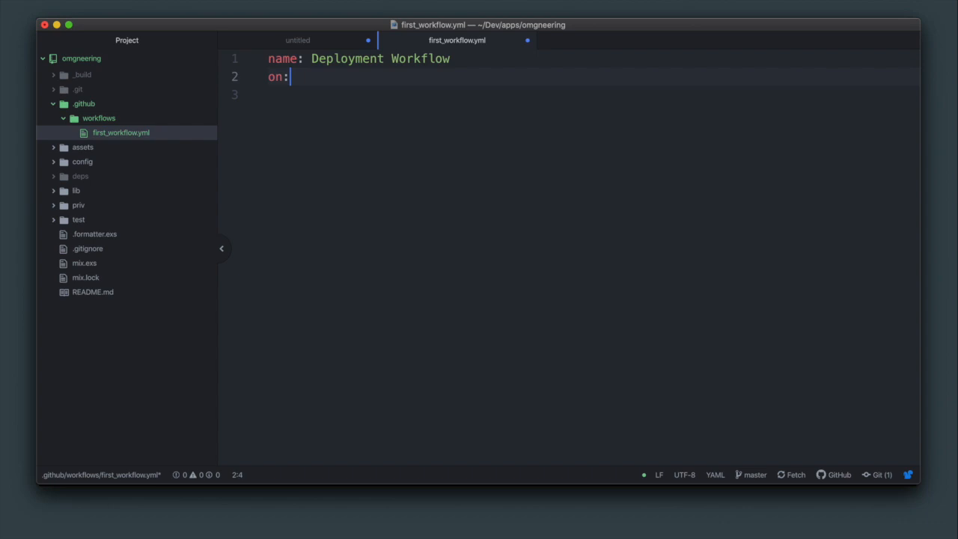
{"action": "type", "text": "push:"}
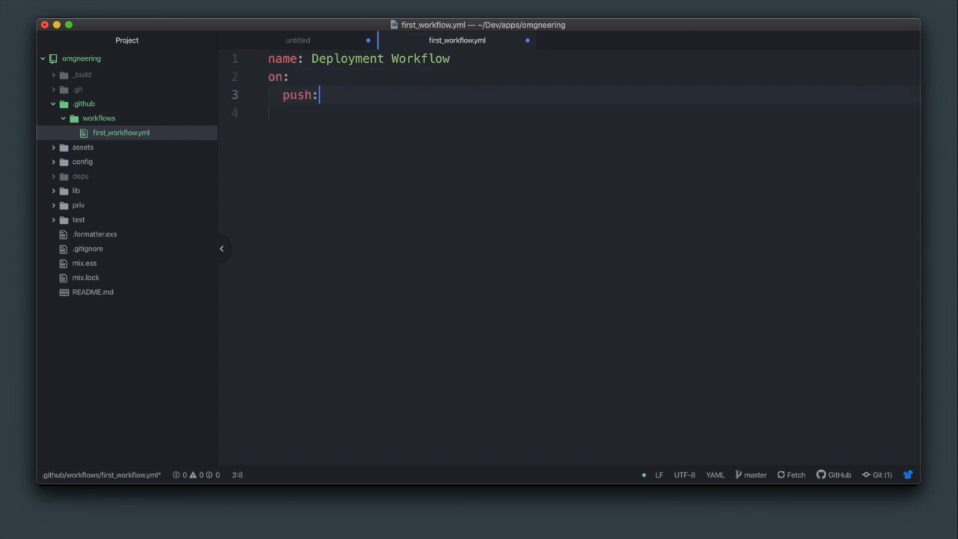
{"action": "type", "text": "branches: [ master ]"}
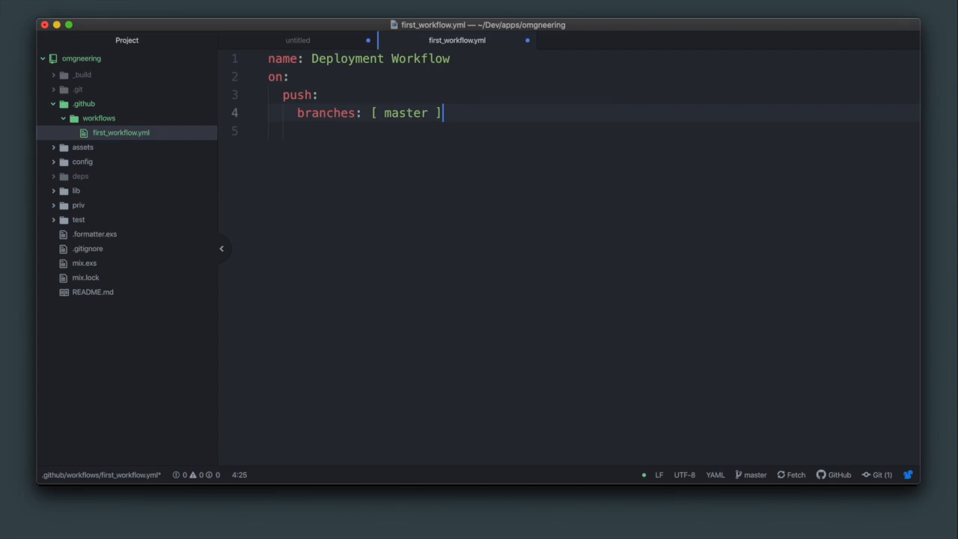
{"action": "type", "text": "jobs:"}
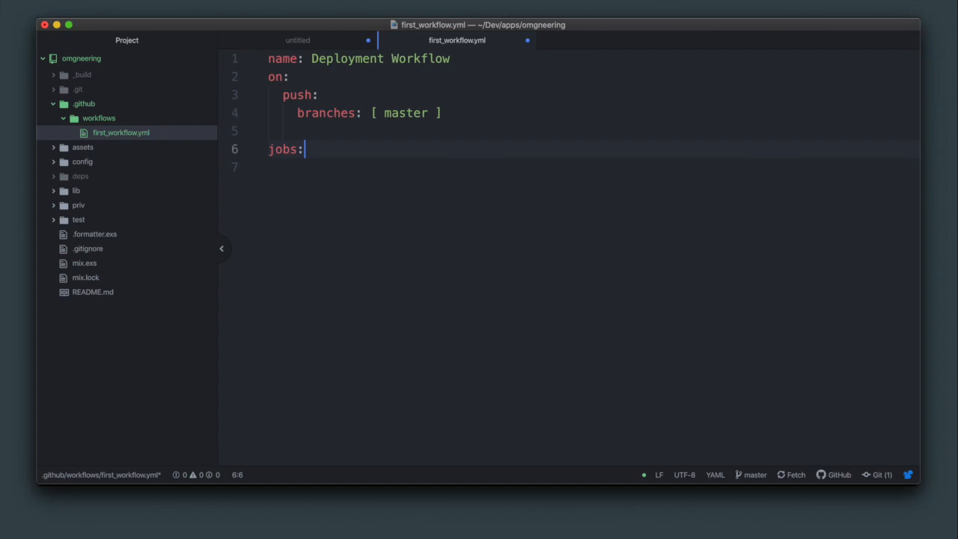
{"action": "type", "text": "job_one:"}
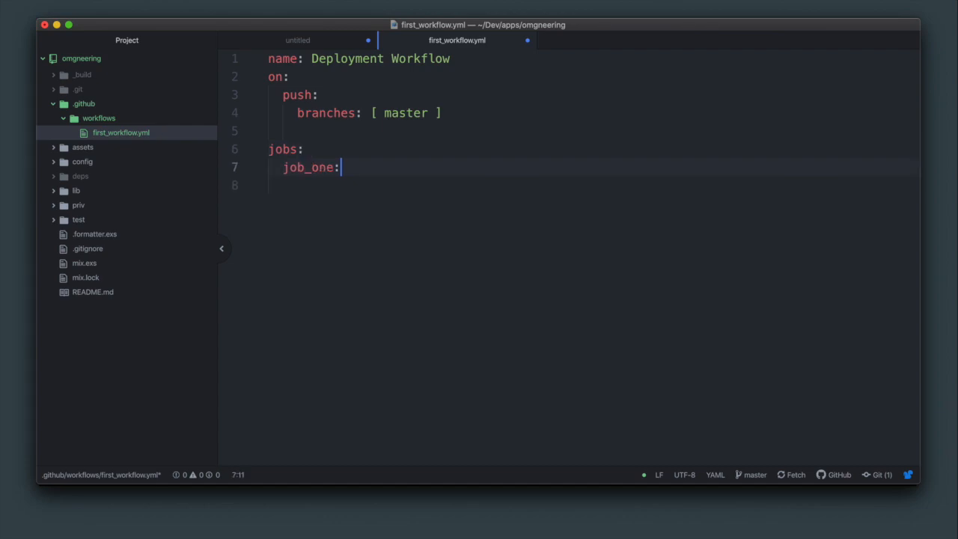
{"action": "type", "text": "name: Deploy"}
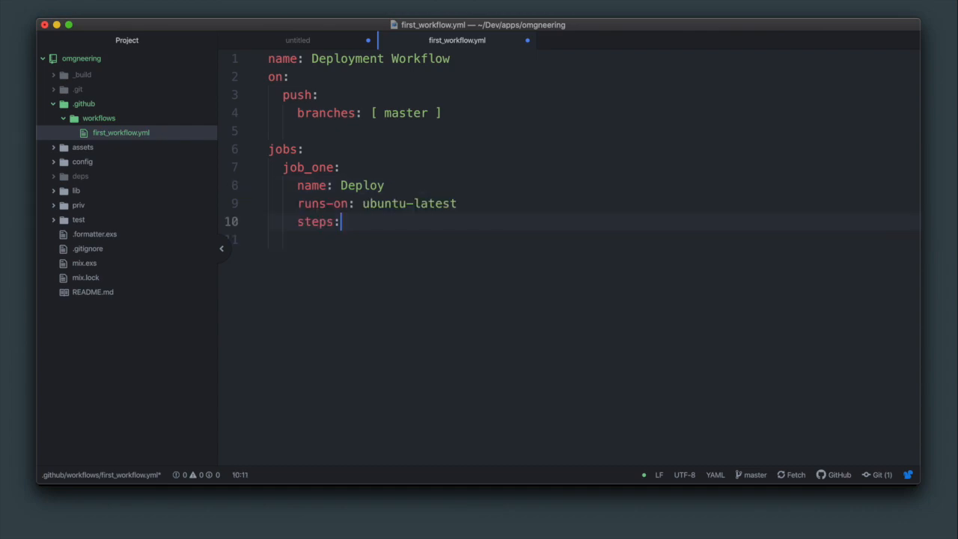
- Add an appleboy/ssh-action@master step with host omgneering.com, key secrets.OMG_SECRET and port 22
{"action": "type", "text": "- name: testing omgneering.com server ssh connection"}
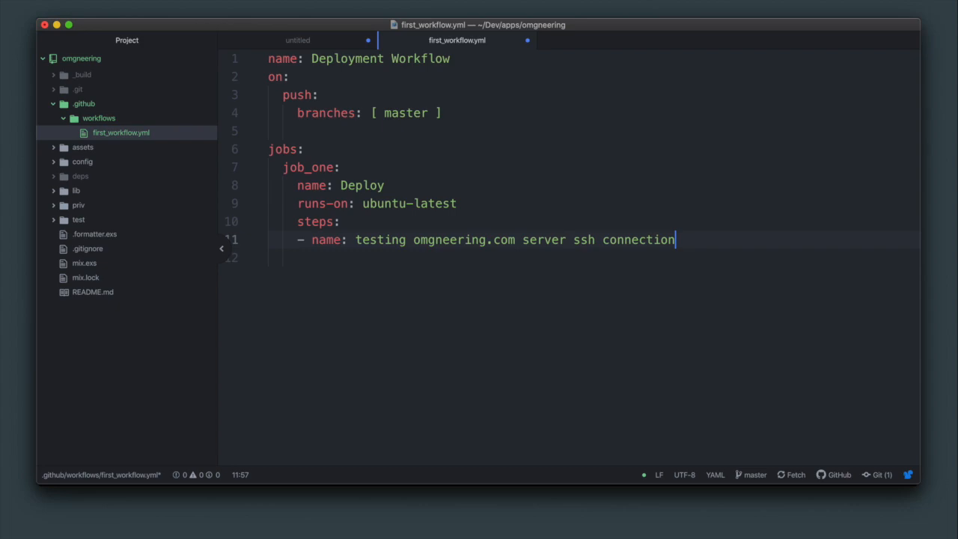
{"action": "type", "text": "uses: appleboy/ssh-action@master"}
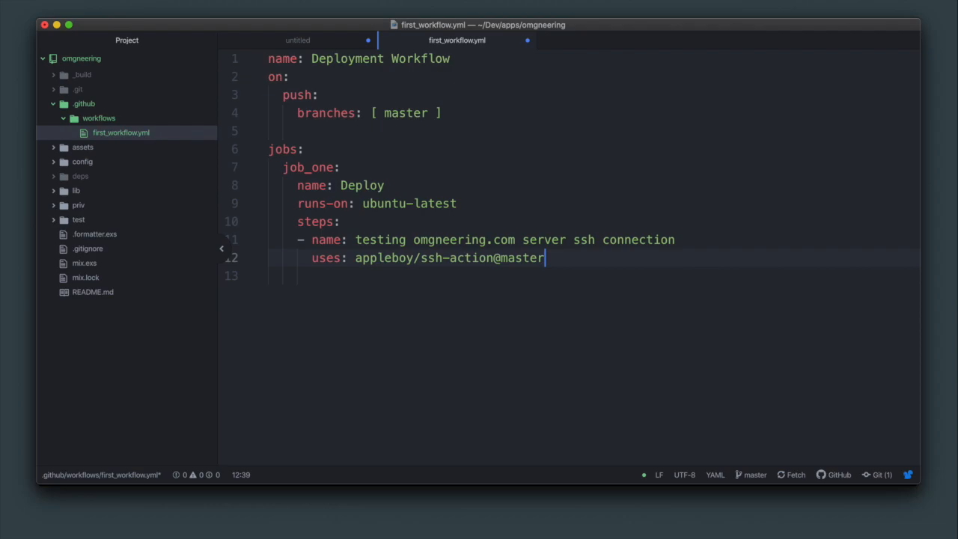
{"action": "type", "text": "with:"}
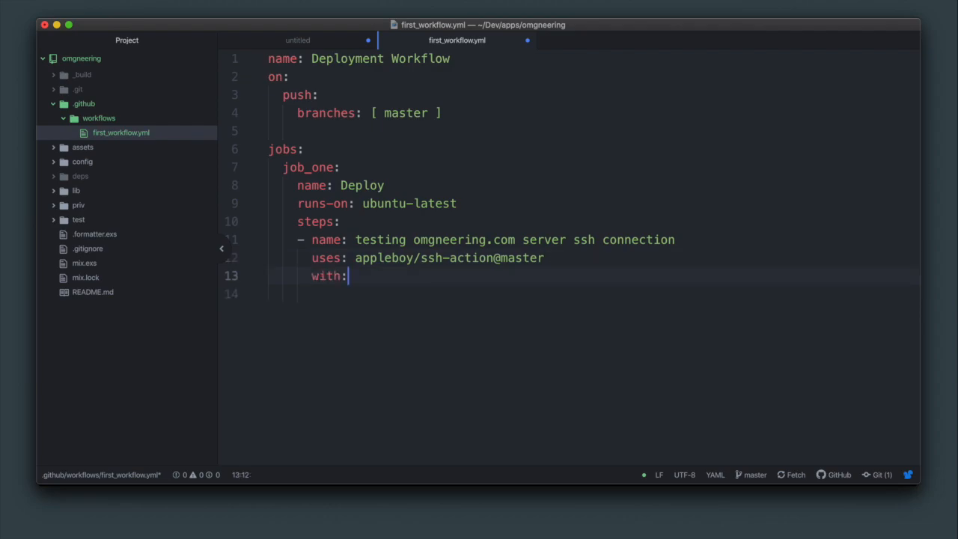
{"action": "type", "text": "host: omgneering.com"}
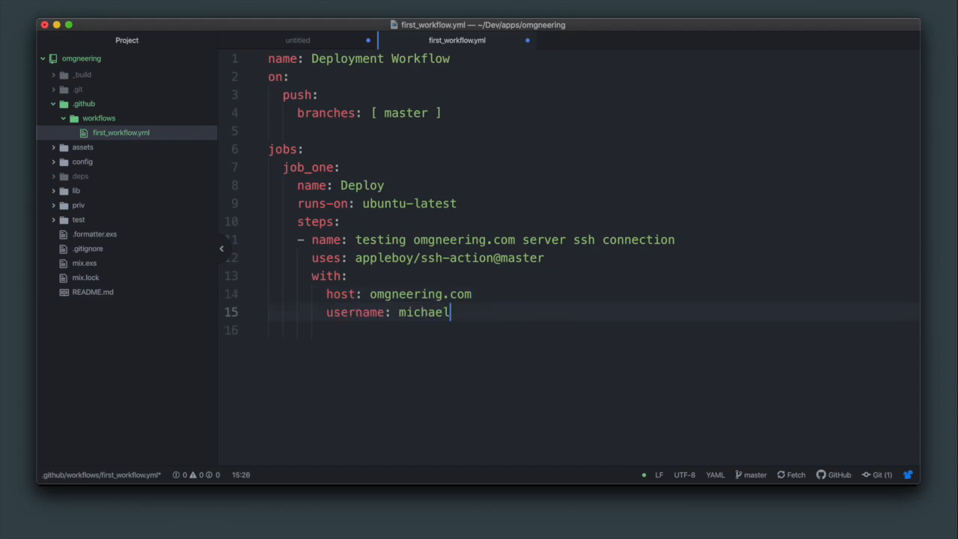
{"action": "type", "text": "key: ${{ secrets.OMG_SECRET }}"}
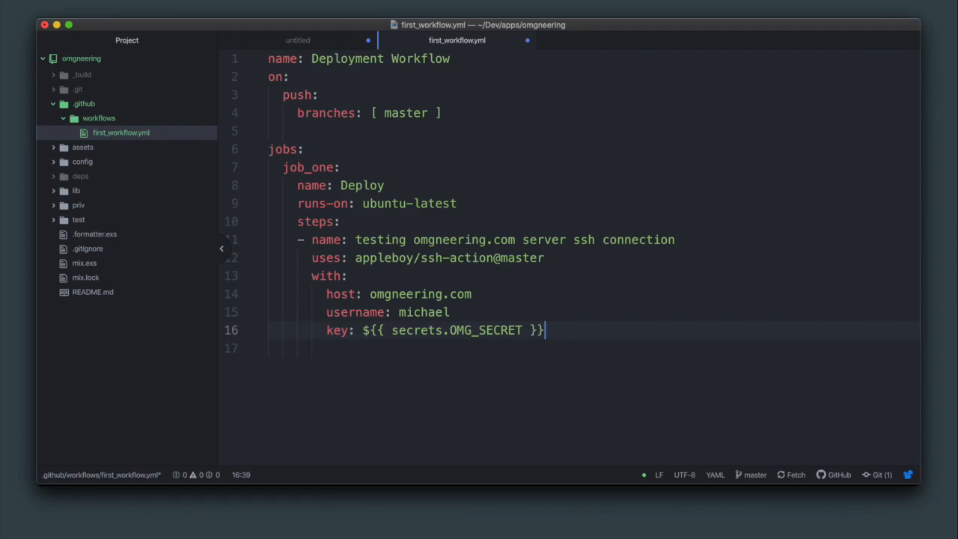
{"action": "type", "text": "port: 22"}
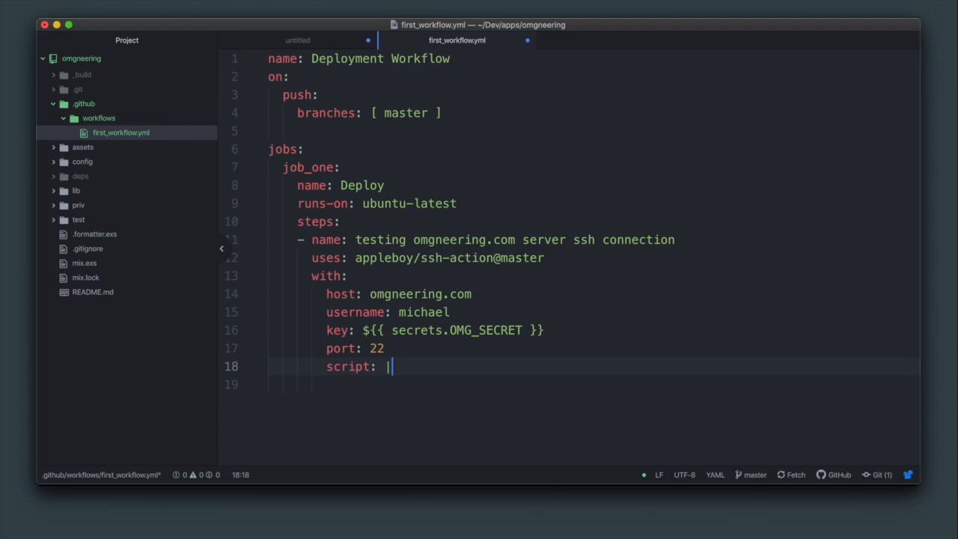
- Write the script commands: cd omgneering-website, git pull origin master, git status
{"action": "type", "text": "cd o"}
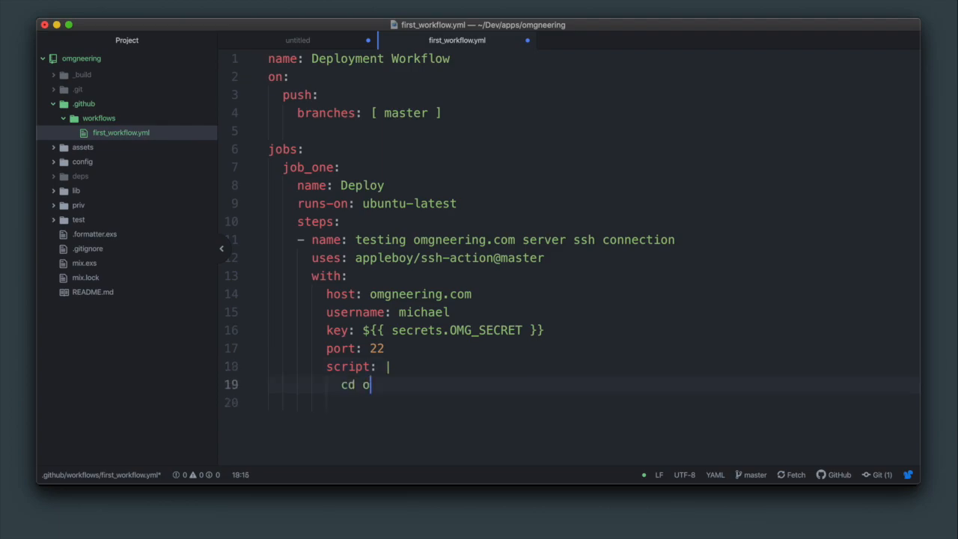
{"action": "type", "text": "mgneering-w"}
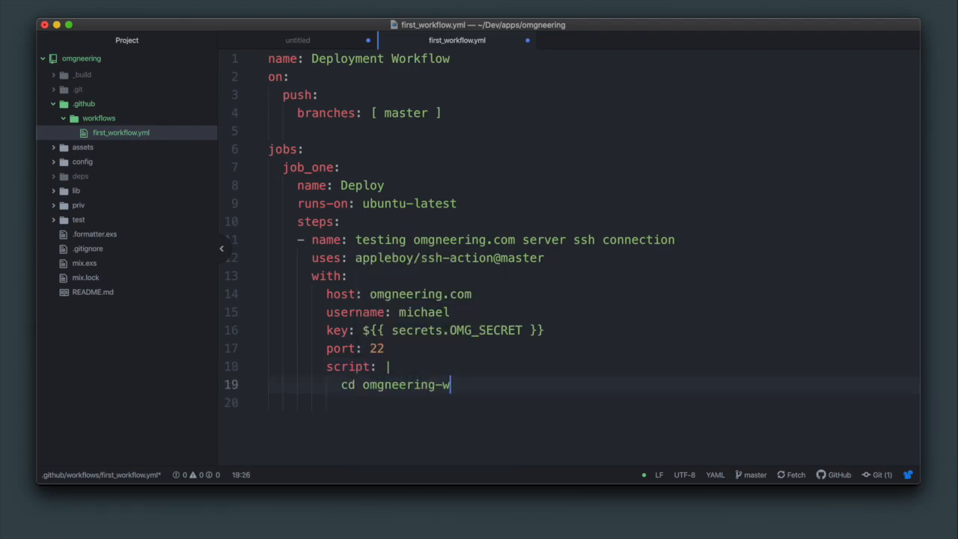
{"action": "type", "text": "ebsite"}
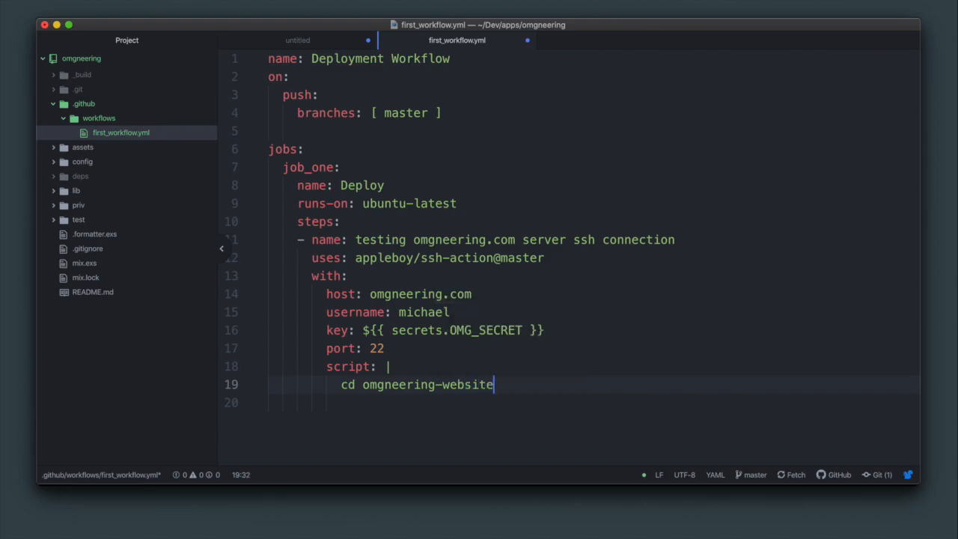
{"action": "type", "text": "git pull origin master"}
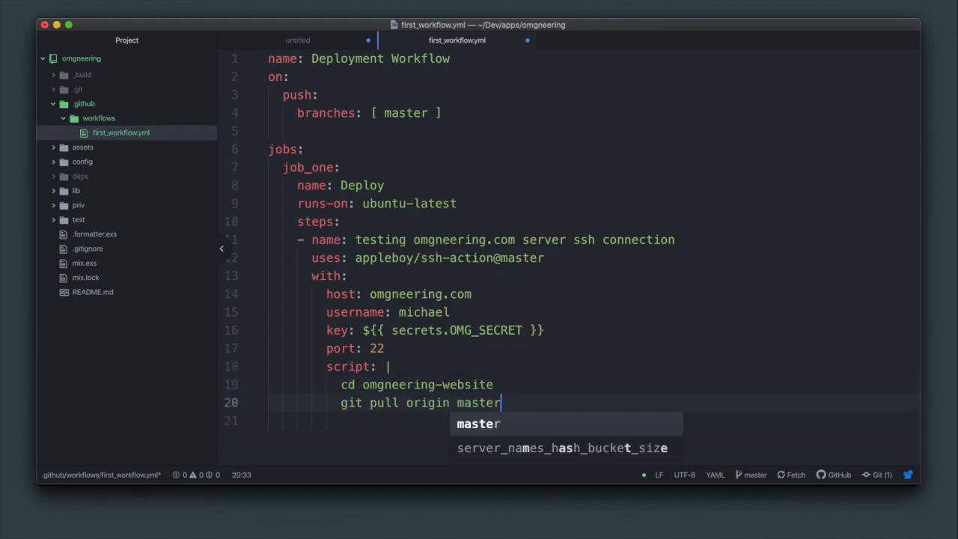
{"action": "key", "text": "escape"}
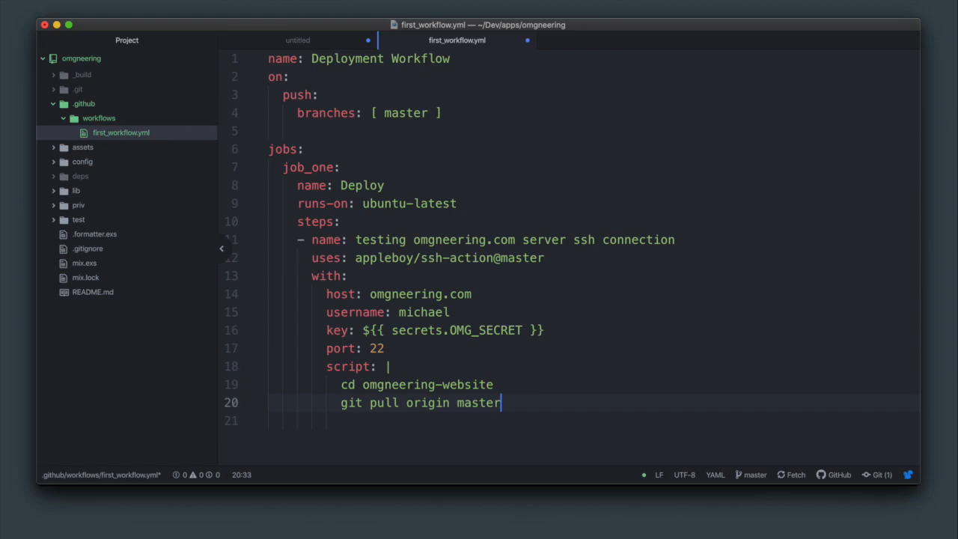
{"action": "type", "text": "git status"}
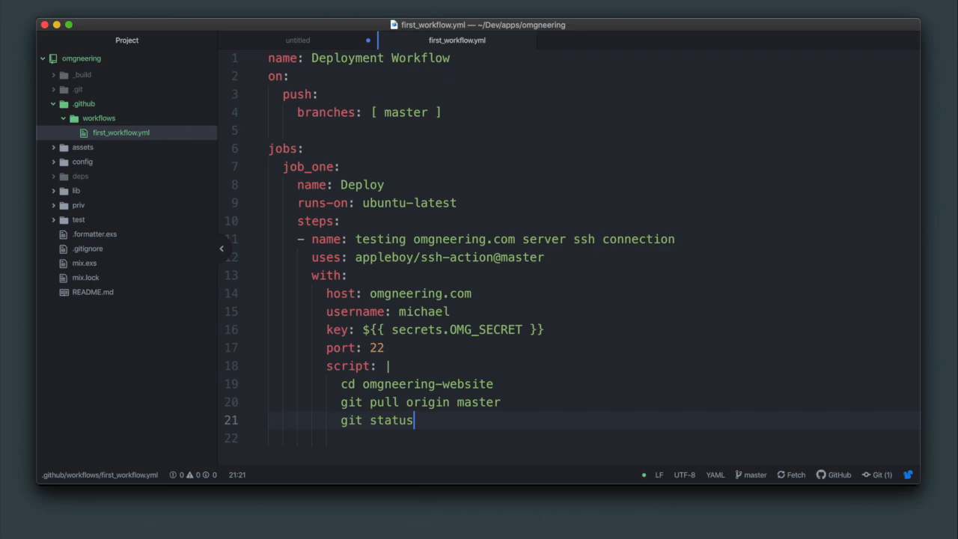
- Commit first_workflow.yml as "testing workflow action", push to master, and return to the browser
{"action": "left_click", "coordinate": [352, 280]}
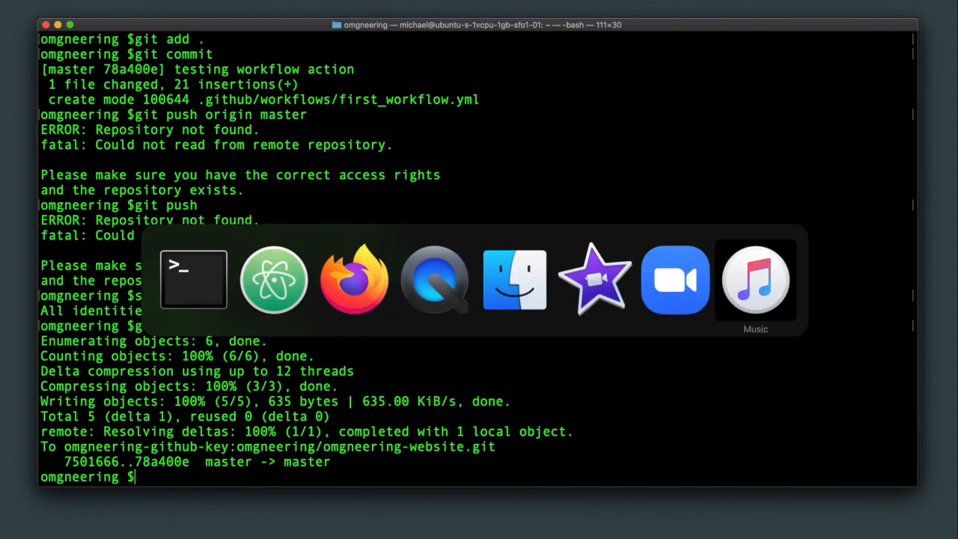
{"action": "left_click", "coordinate": [354, 280]}
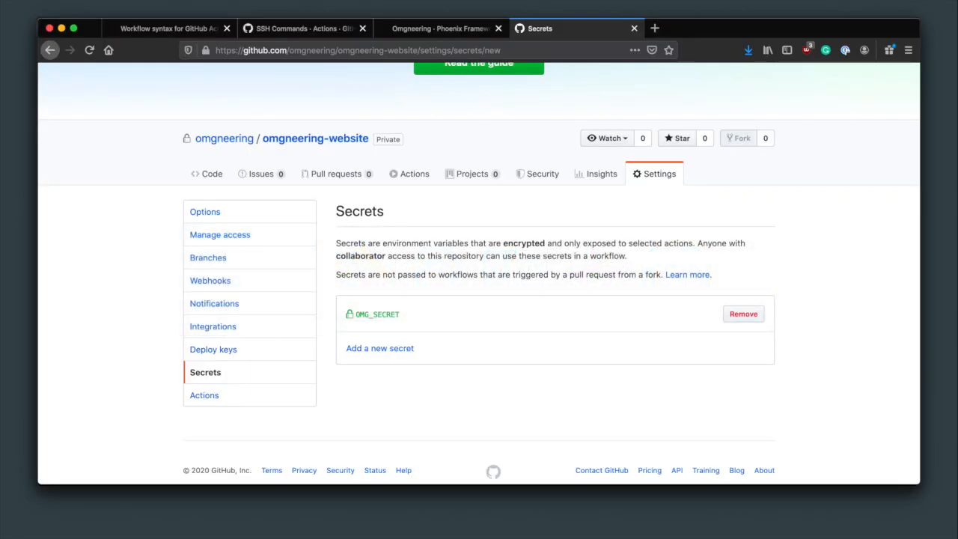
{"action": "mouse_move", "coordinate": [376, 183]}
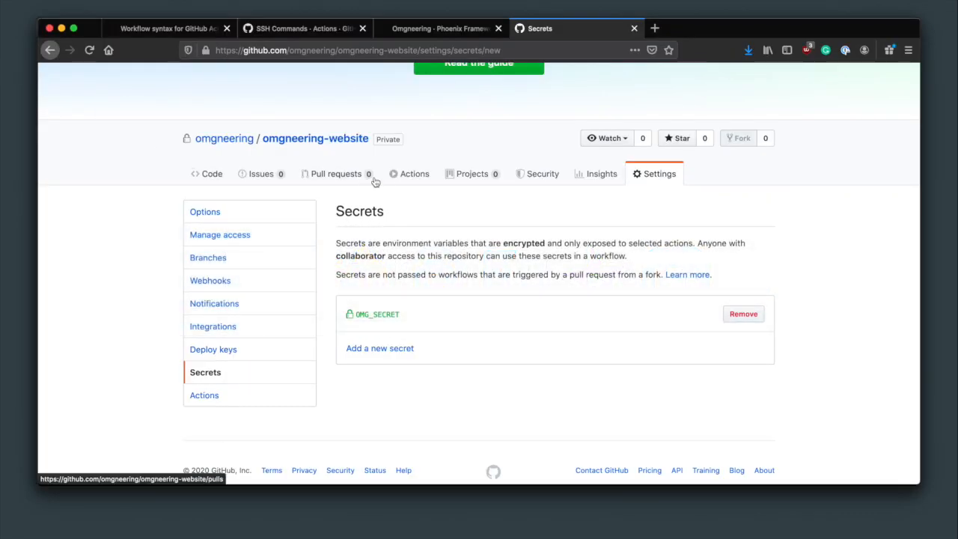
{"action": "mouse_move", "coordinate": [411, 176]}
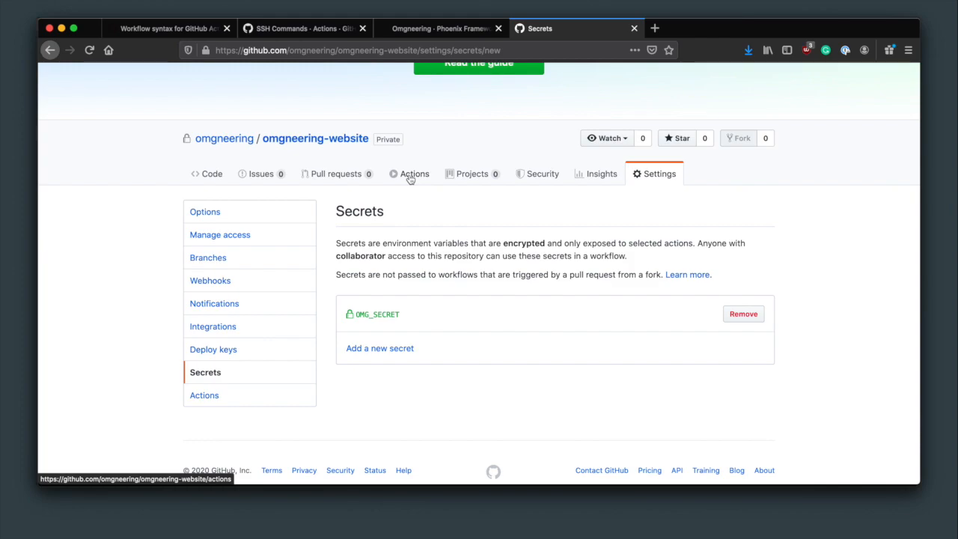
- Open the testing workflow action run's Deploy log and confirm 'Successfully executed commands'
{"action": "left_click", "coordinate": [415, 174]}
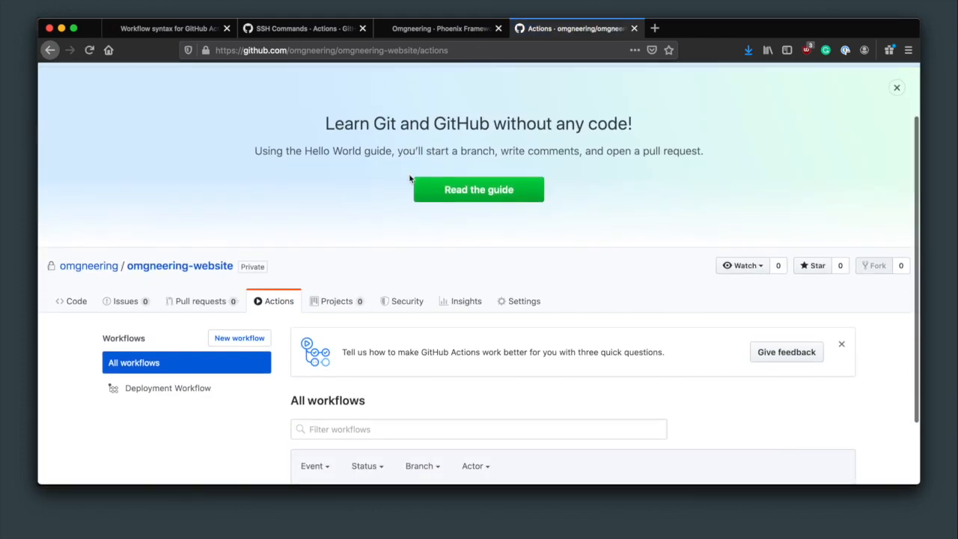
{"action": "scroll", "scroll_direction": "down", "scroll_amount": 3}
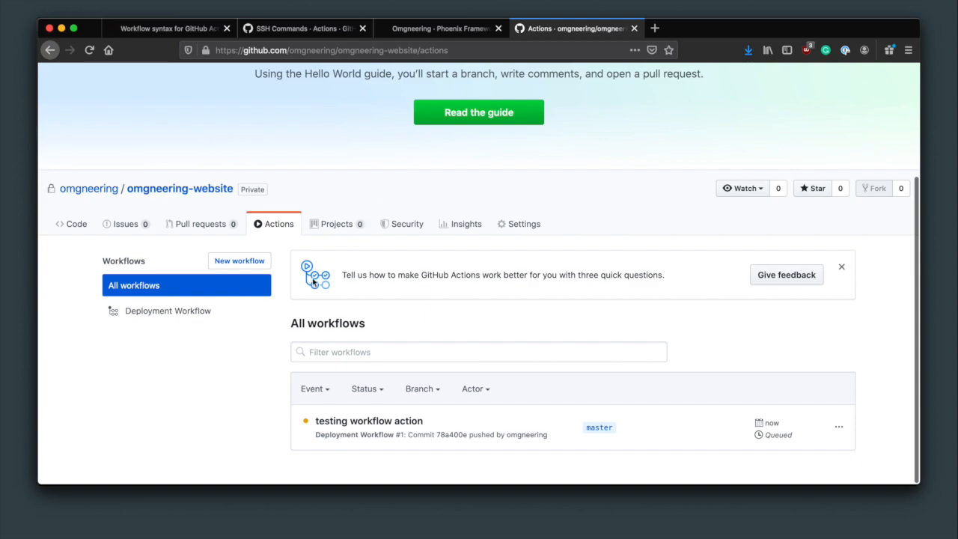
{"action": "mouse_move", "coordinate": [292, 437]}
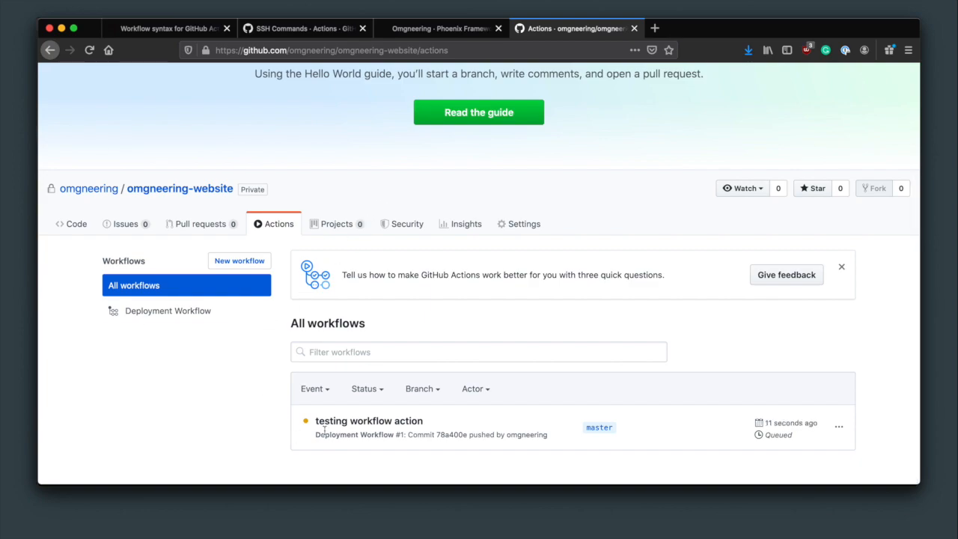
{"action": "left_click", "coordinate": [369, 420]}
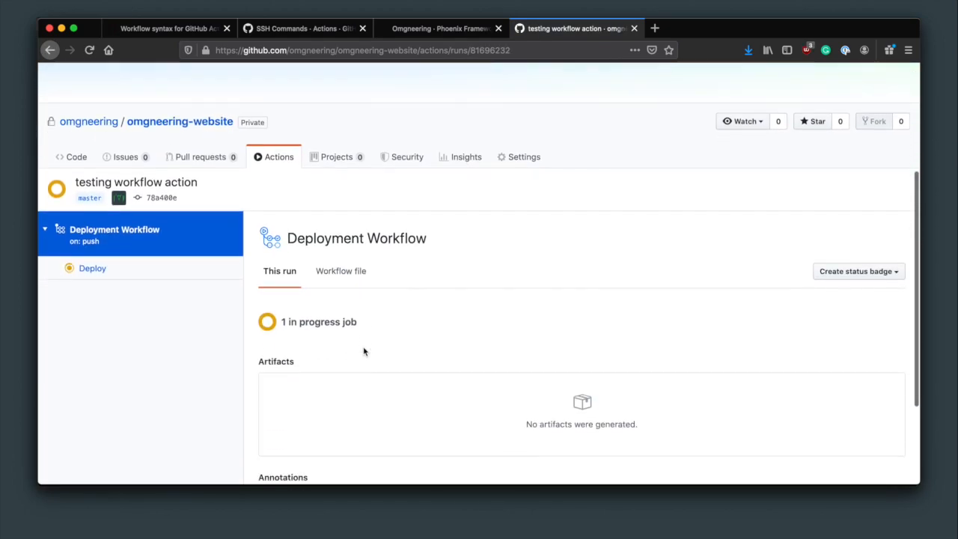
{"action": "scroll", "scroll_direction": "down", "scroll_amount": 3}
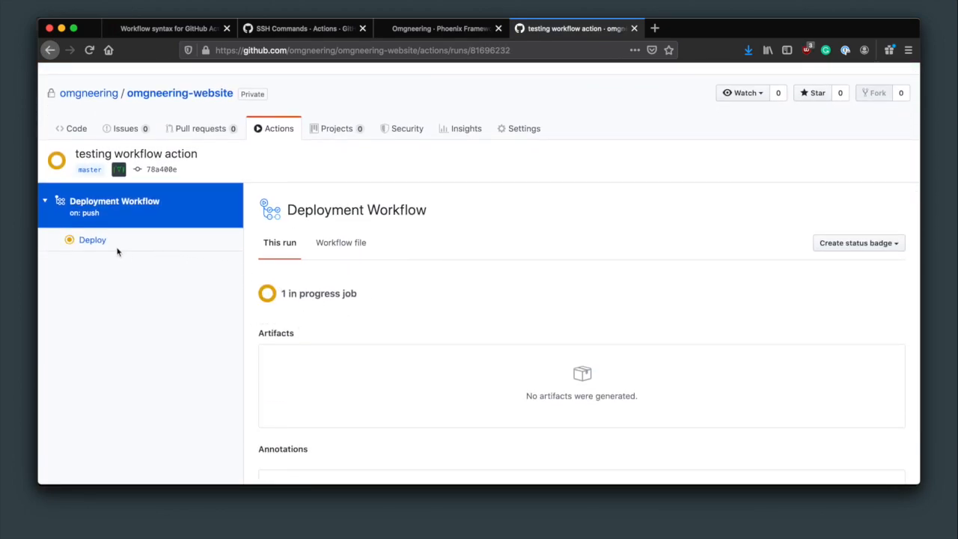
{"action": "left_click", "coordinate": [93, 239]}
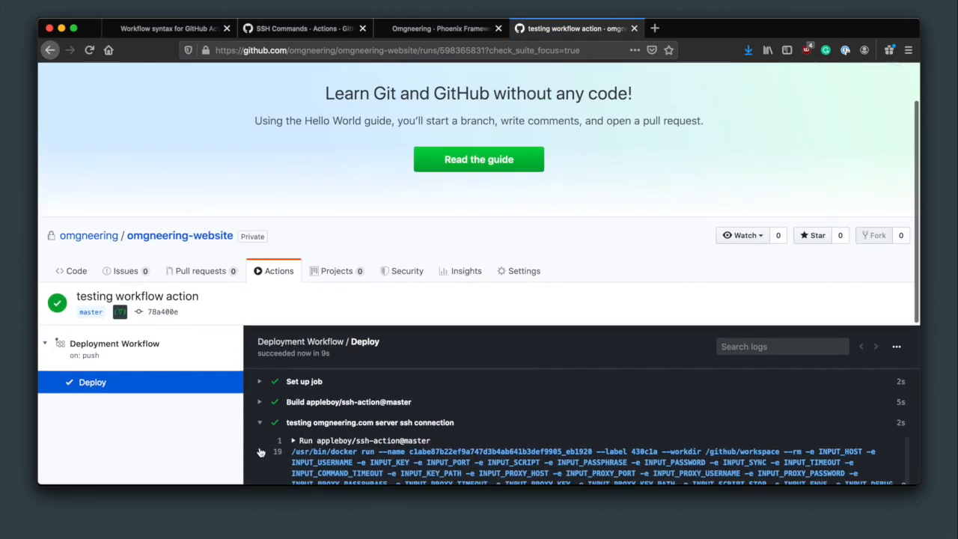
{"action": "scroll", "scroll_direction": "down", "scroll_amount": 3}
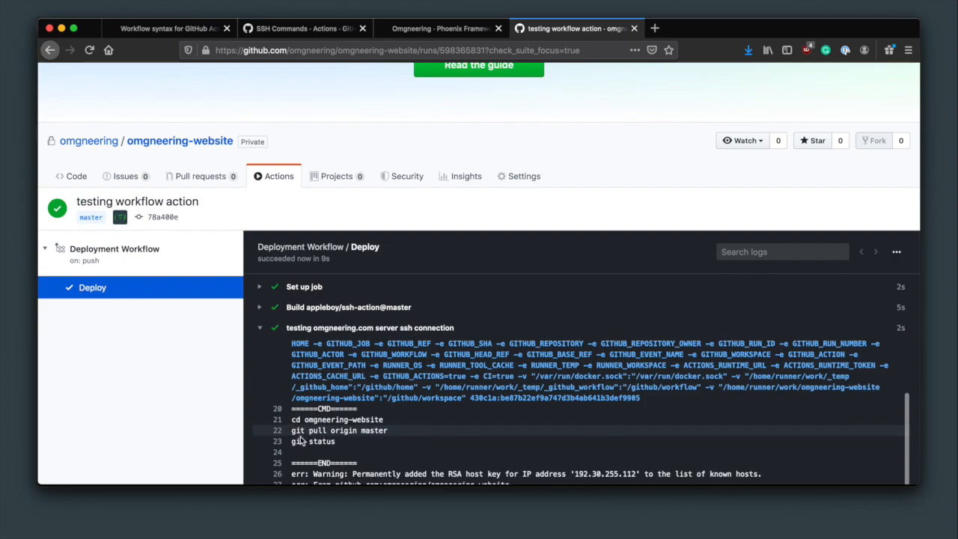
{"action": "scroll", "scroll_direction": "down", "scroll_amount": 3}
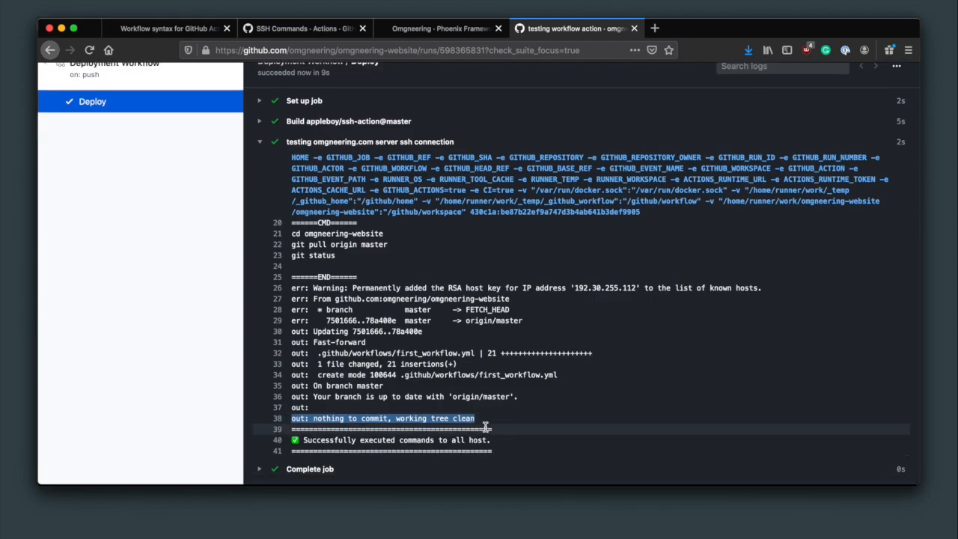
{"action": "key", "text": "cmd+tab"}
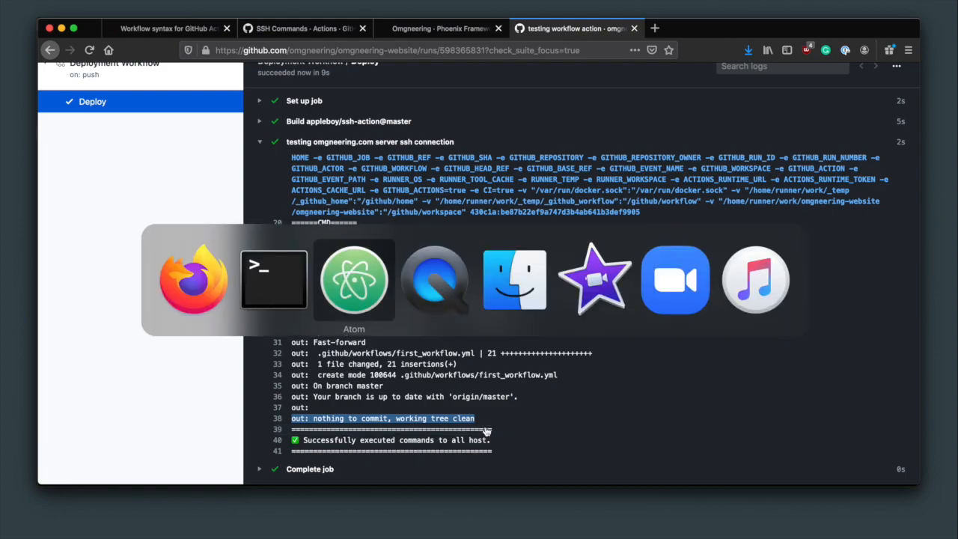
- Add script lines: mix deps.get --only prod, MIX_ENV=prod mix compile, ecto.migrate, npm run deploy --prefix ./assets, mix phx.digest, mix release --overwrite
{"action": "left_click", "coordinate": [353, 280]}
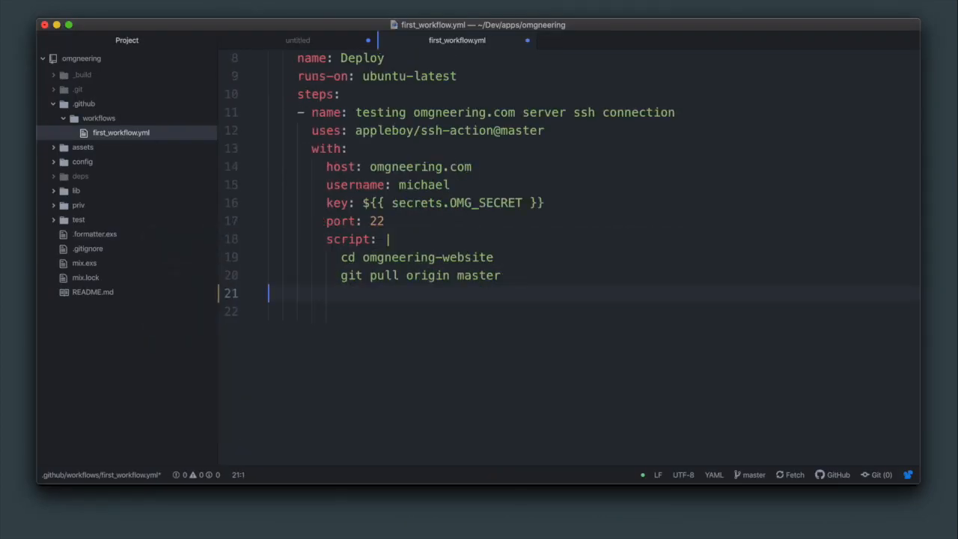
{"action": "type", "text": "mix deps.get --only prod"}
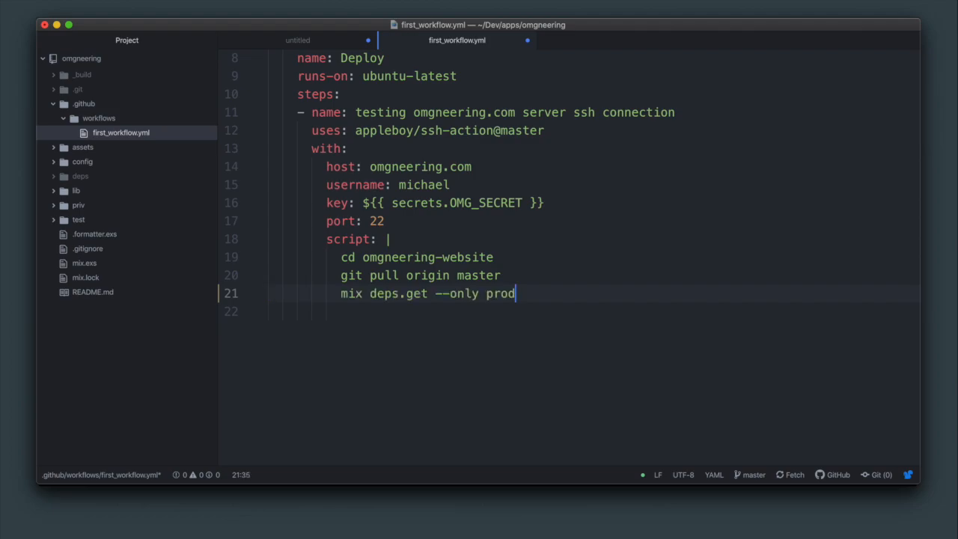
{"action": "type", "text": "MIX_ENV=prod mix compile"}
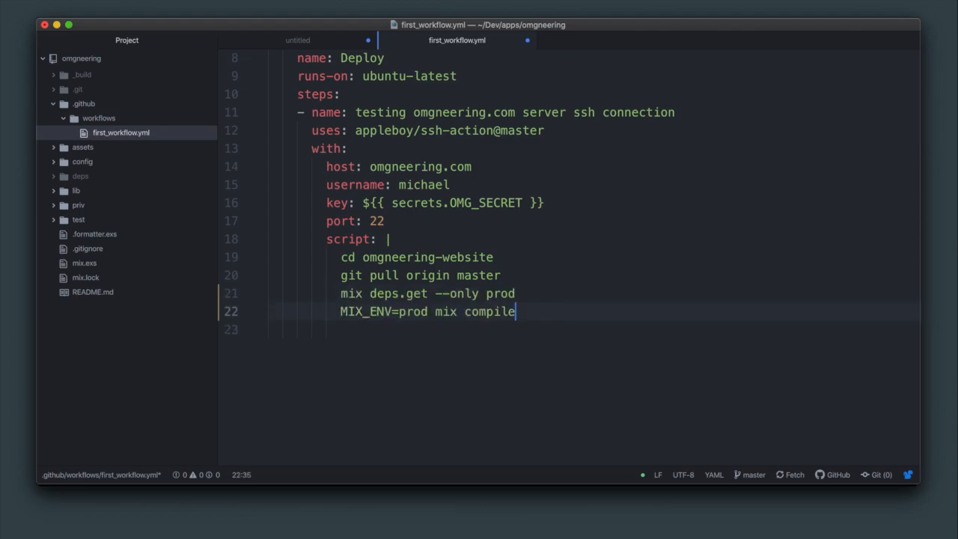
{"action": "type", "text": "MIX_ENV=prod mix ecto.migrate"}
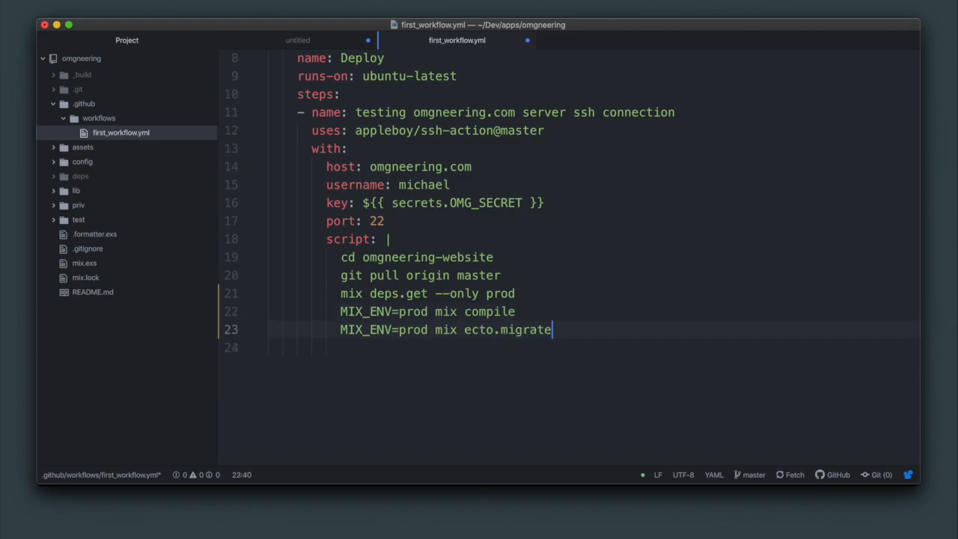
{"action": "type", "text": "npm run deploy --prefix ./assets"}
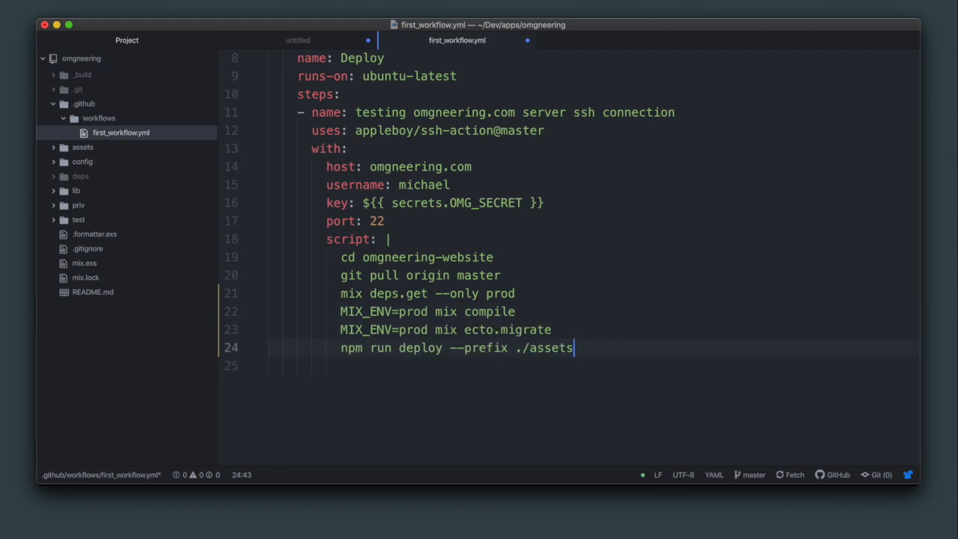
{"action": "type", "text": "mix phx.digest"}
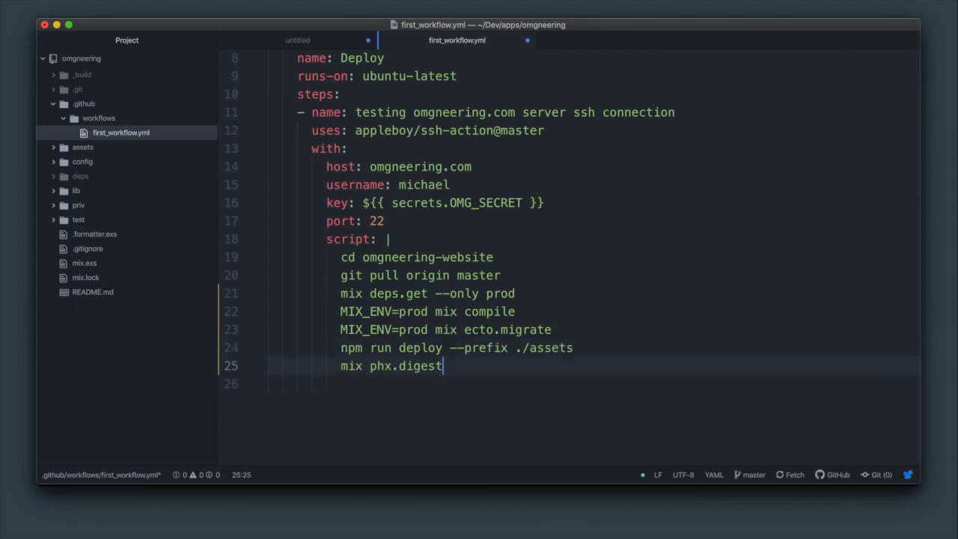
{"action": "type", "text": "MIX_ENV=prod mix release --overwrite"}
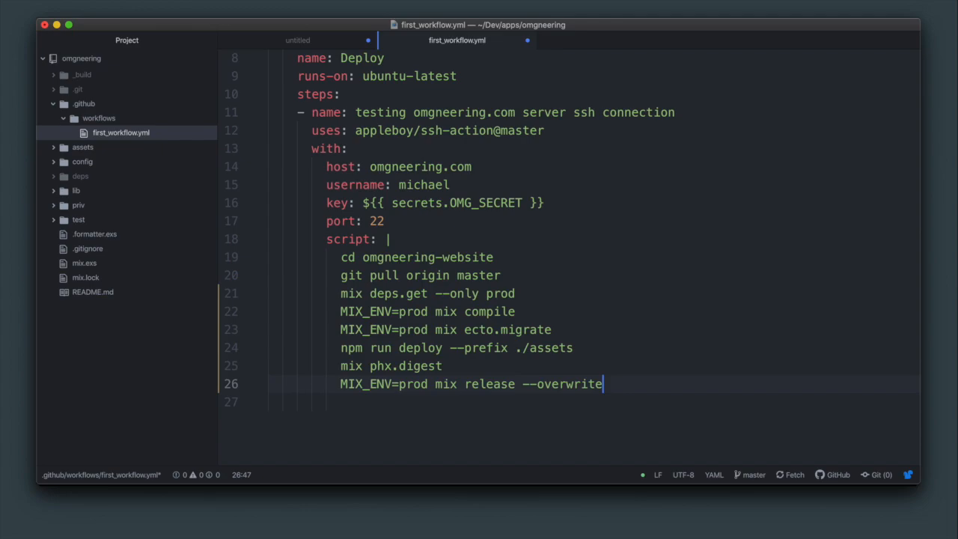
- Add _build/prod/rel/omgneering/bin/omgneering stop and daemon lines to restart the release
{"action": "double_click", "coordinate": [566, 383]}
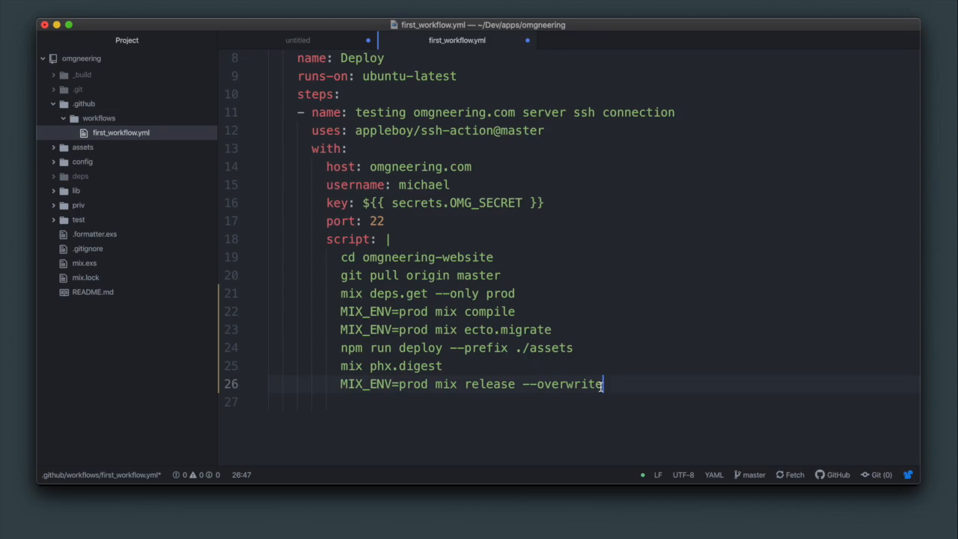
{"action": "type", "text": "_build/prod/rel/omgneering/bin/omgneering stop"}
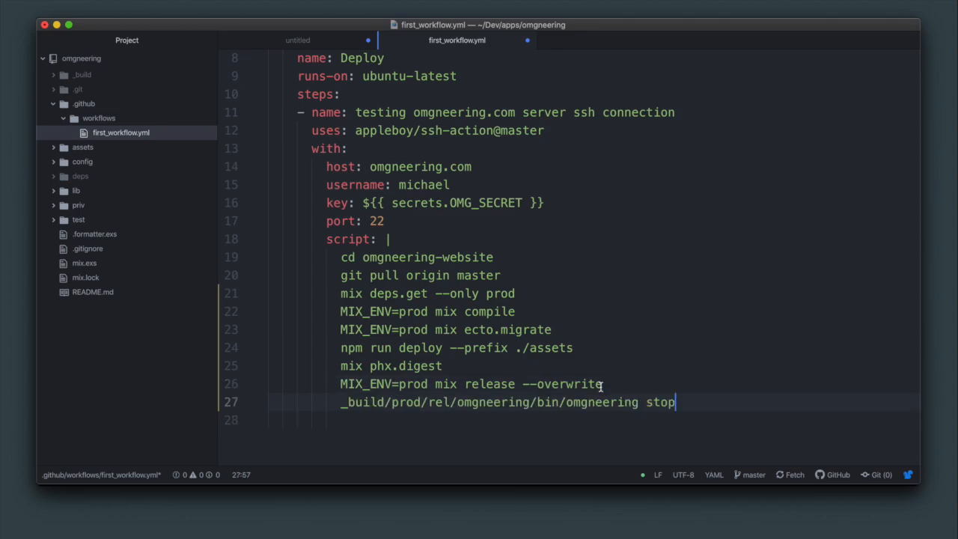
{"action": "type", "text": "_build/prod/rel/omgneering/bin/omgneering daemon"}
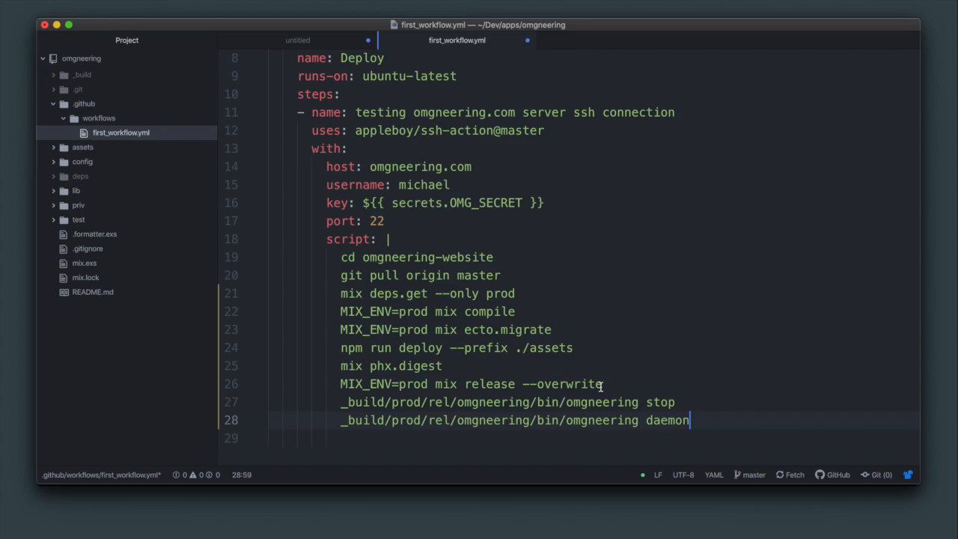
{"action": "key", "text": "cmd+tab"}
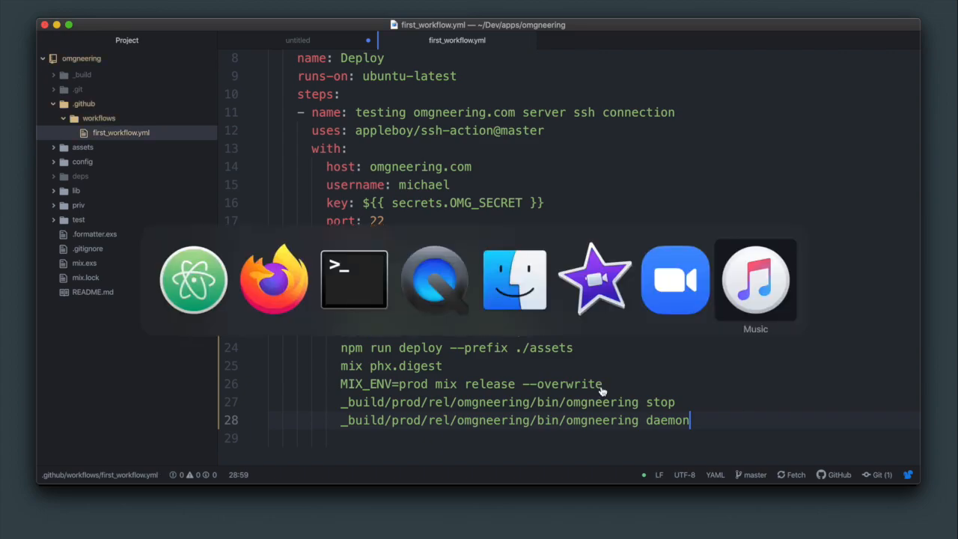
- View the repository's Actions runs where the 'deploy with workflow action' run is in progress on master
{"action": "left_click", "coordinate": [354, 280]}
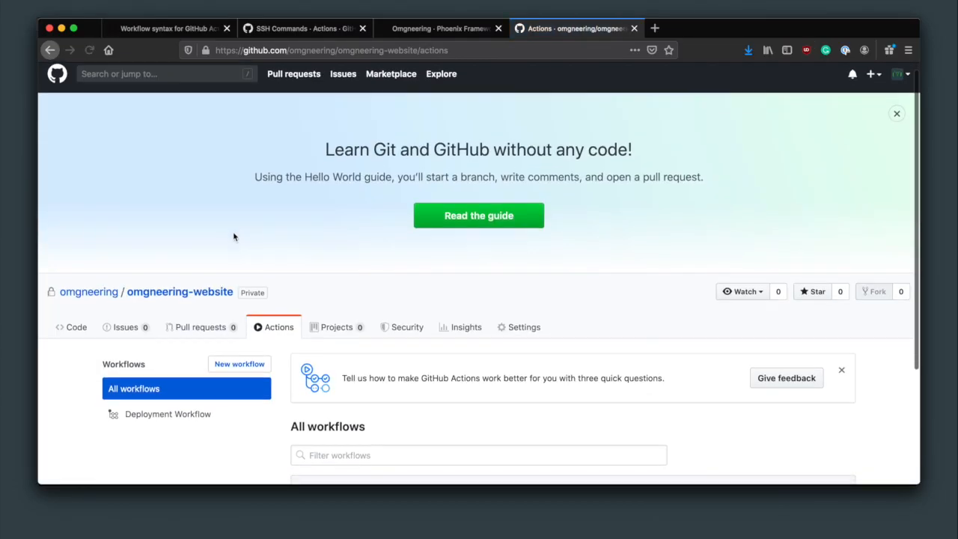
{"action": "scroll", "scroll_direction": "down", "scroll_amount": 3}
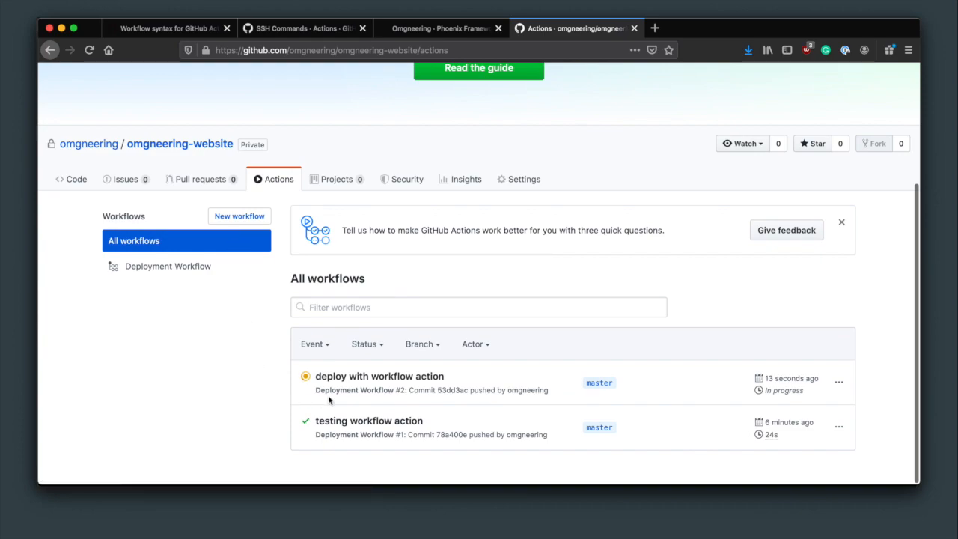
{"action": "left_click", "coordinate": [380, 376]}
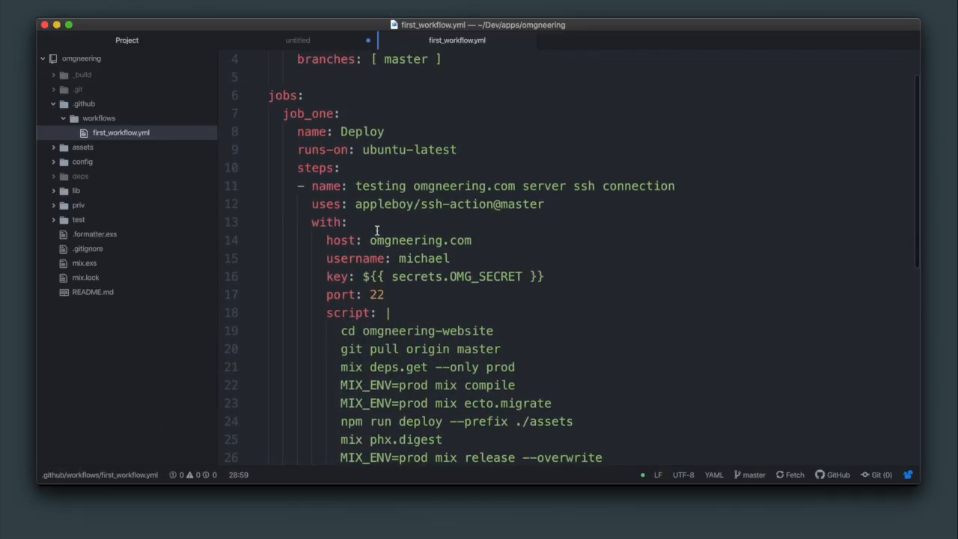
- Run git checkout -b just-checking, commit the workflow changes and push the branch to origin
{"action": "type", "text": "running ssh com"}
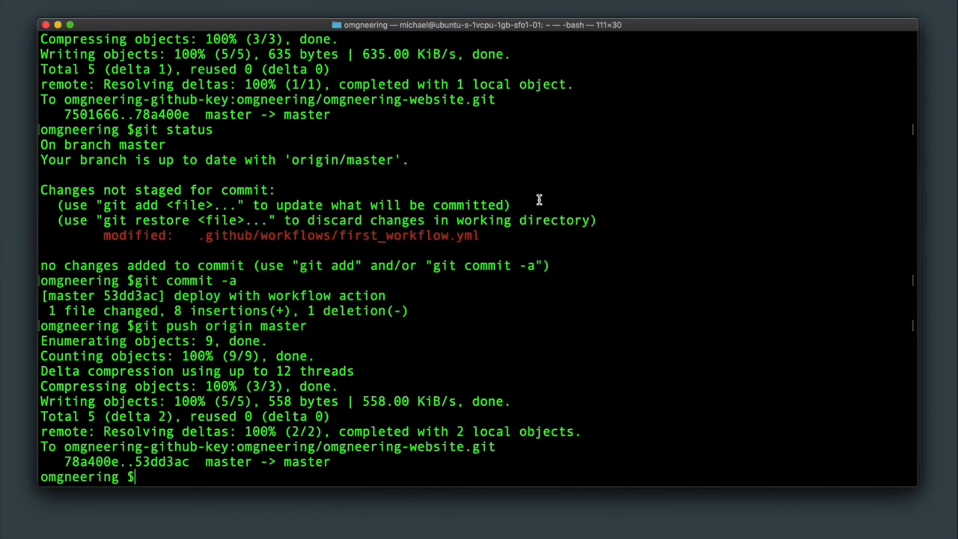
{"action": "type", "text": "git checkout -b"}
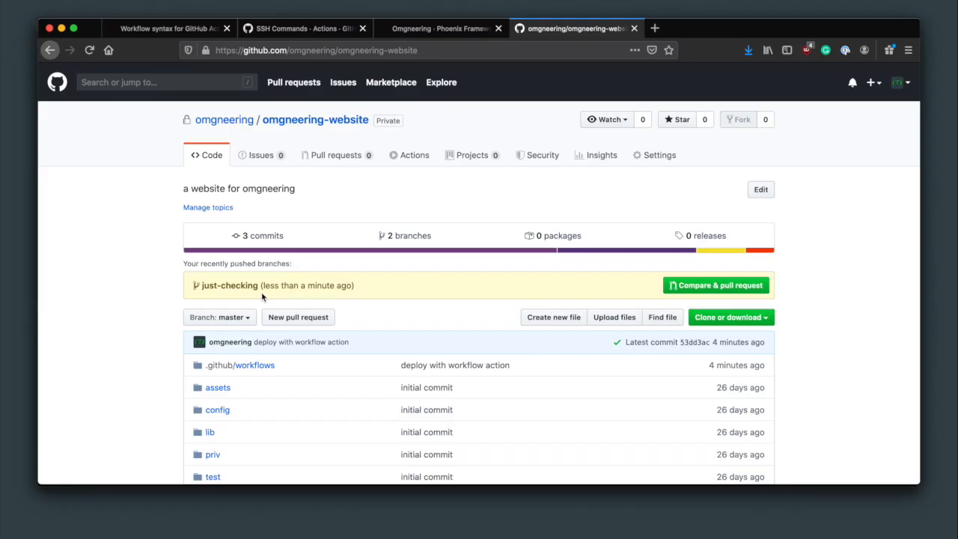
- Create a pull request from just-checking and merge it into master
{"action": "left_click", "coordinate": [716, 285]}
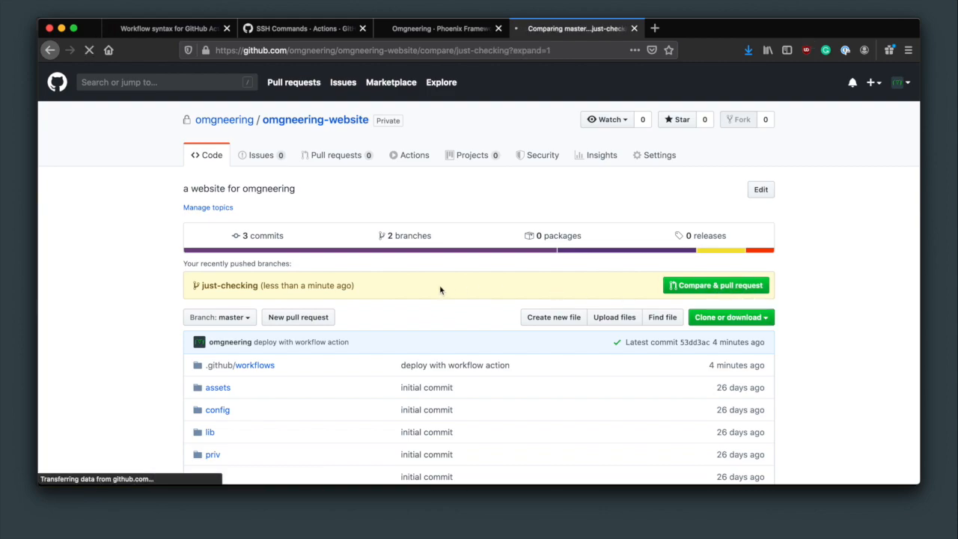
{"action": "left_click", "coordinate": [716, 284]}
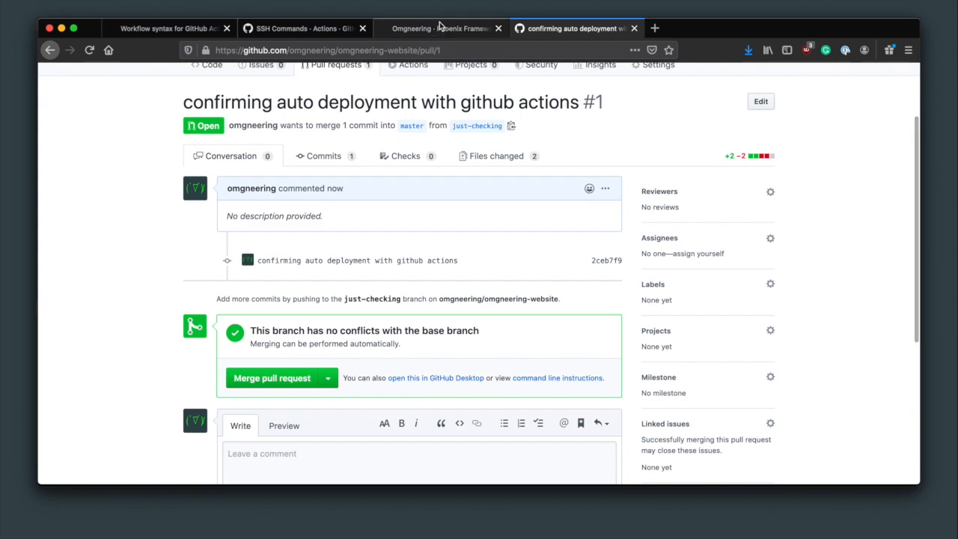
{"action": "left_click", "coordinate": [440, 27]}
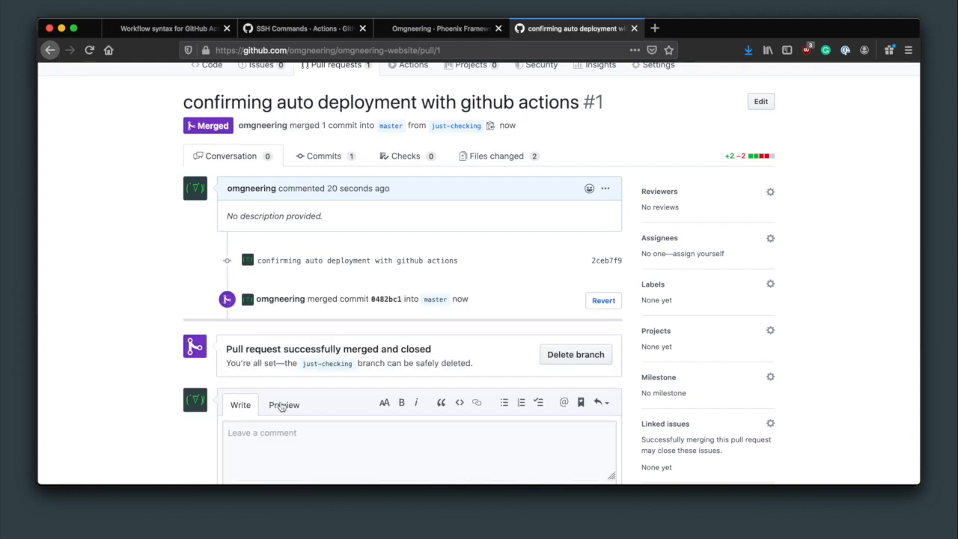
- Check the merge's deploy run log succeeds and highlight the updated tagline on omgneering.com
{"action": "left_click", "coordinate": [408, 64]}
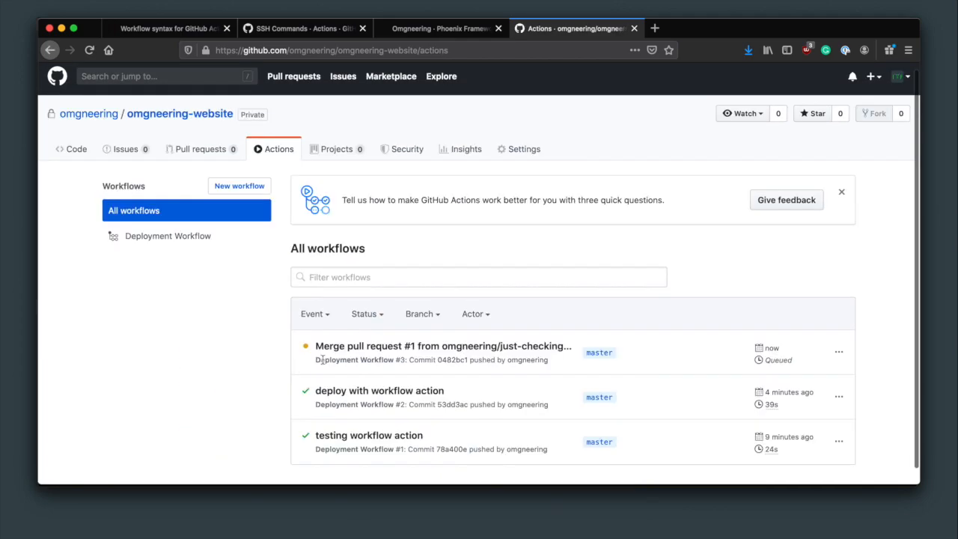
{"action": "left_click", "coordinate": [444, 346]}
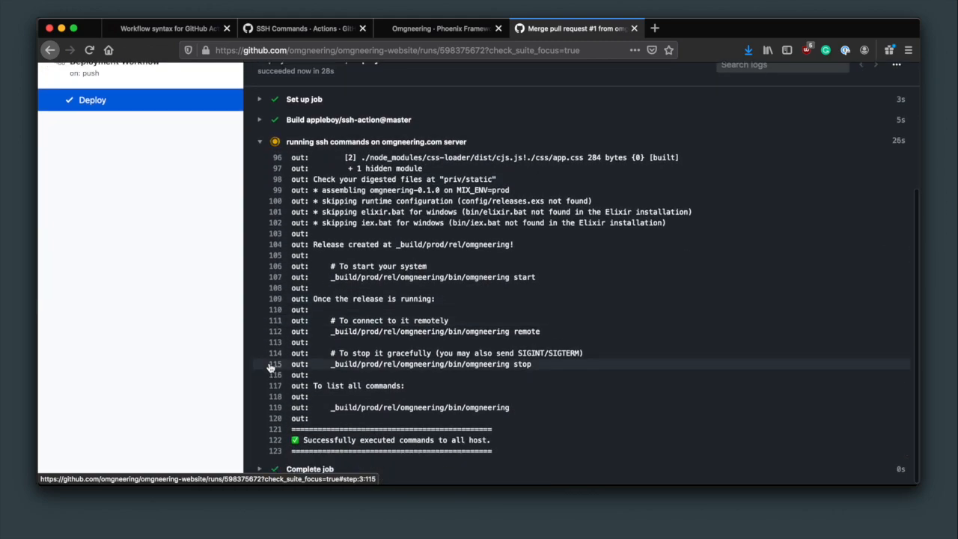
{"action": "left_click", "coordinate": [441, 29]}
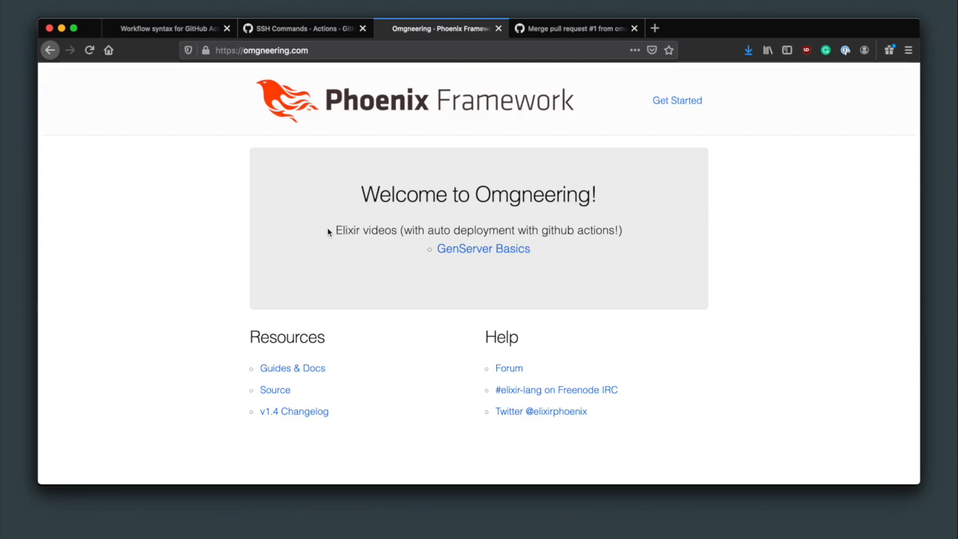
{"action": "left_click_drag", "start_coordinate": [335, 231], "coordinate": [622, 230]}
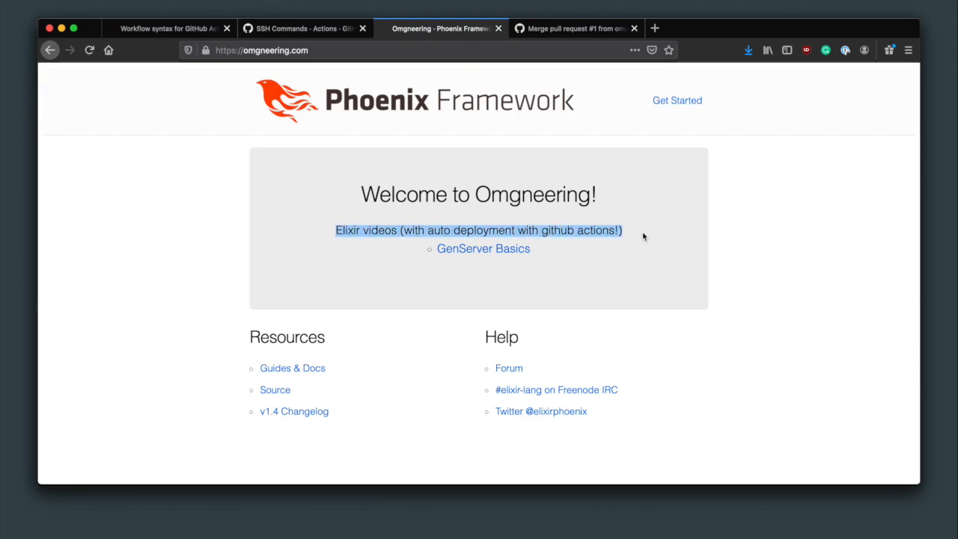